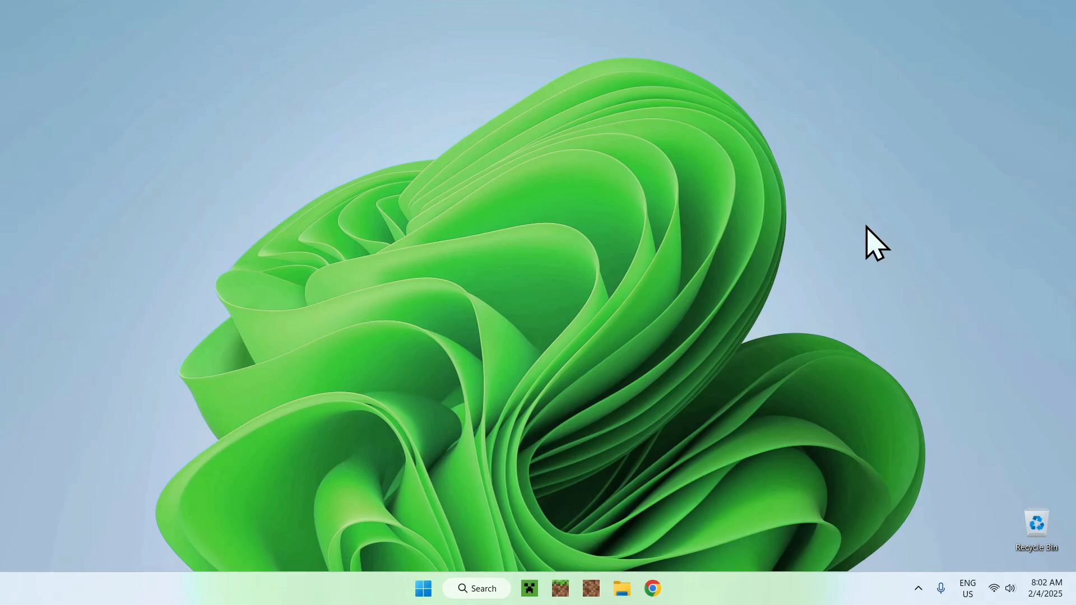
pyautogui.moveTo(859, 229)
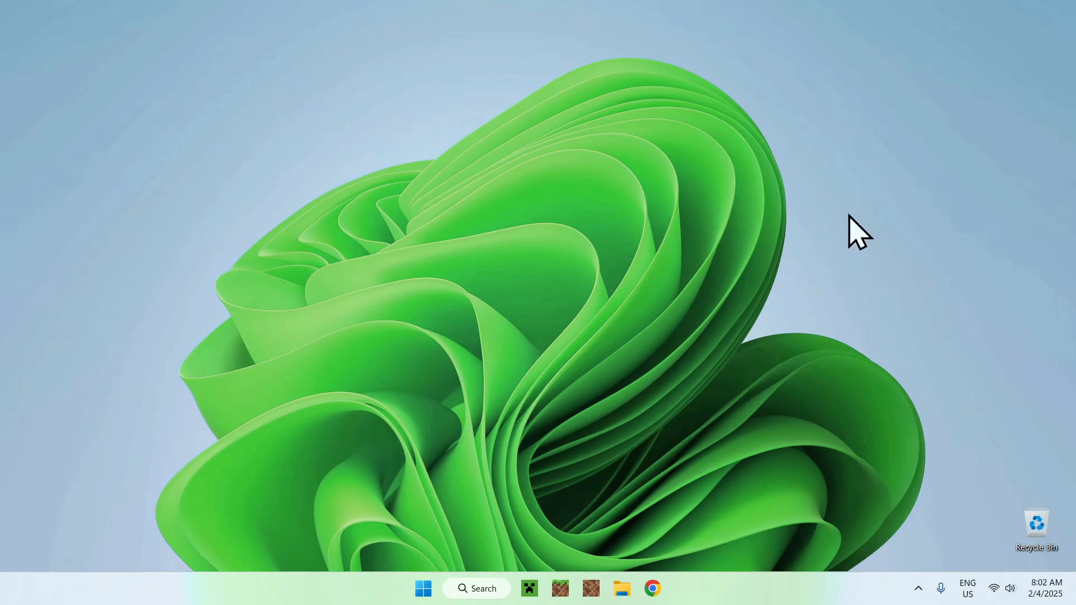
pyautogui.moveTo(662, 511)
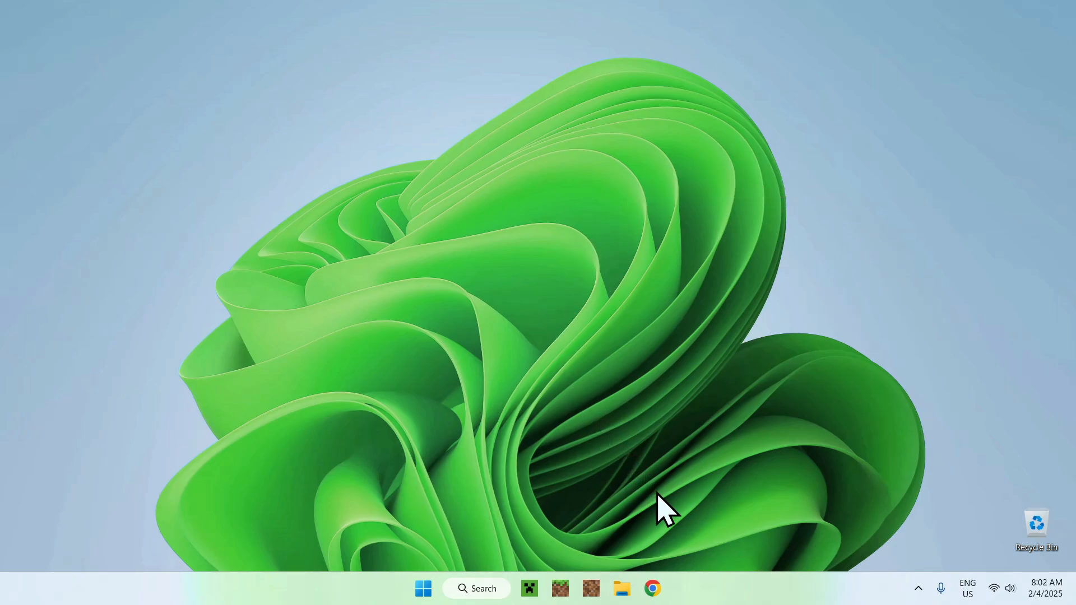
# Launch Chrome and search Google for 'Modrinth'.
pyautogui.click(651, 588)
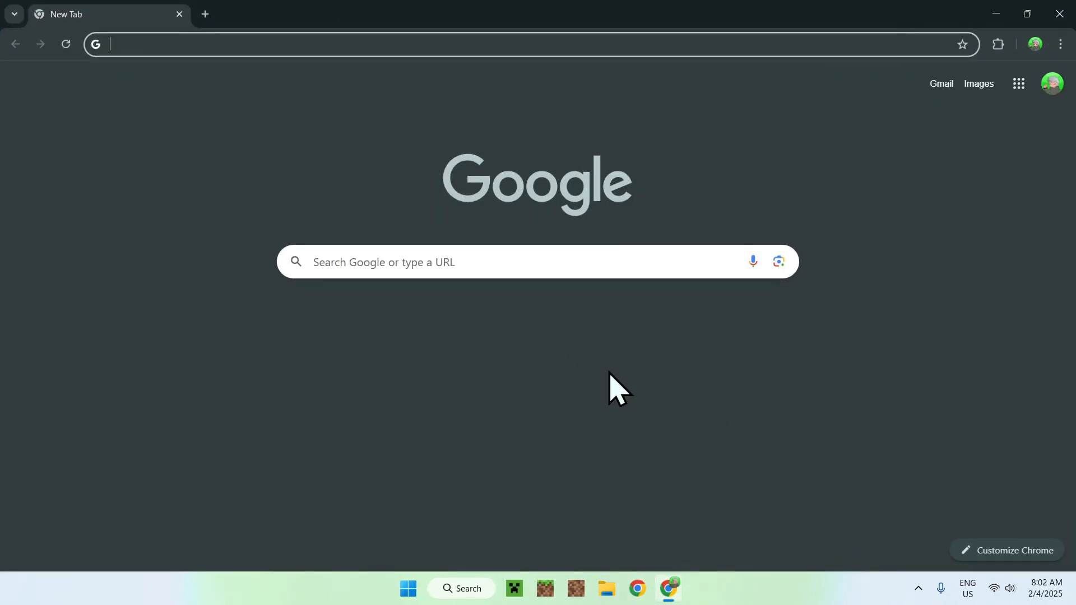
pyautogui.moveTo(636, 265)
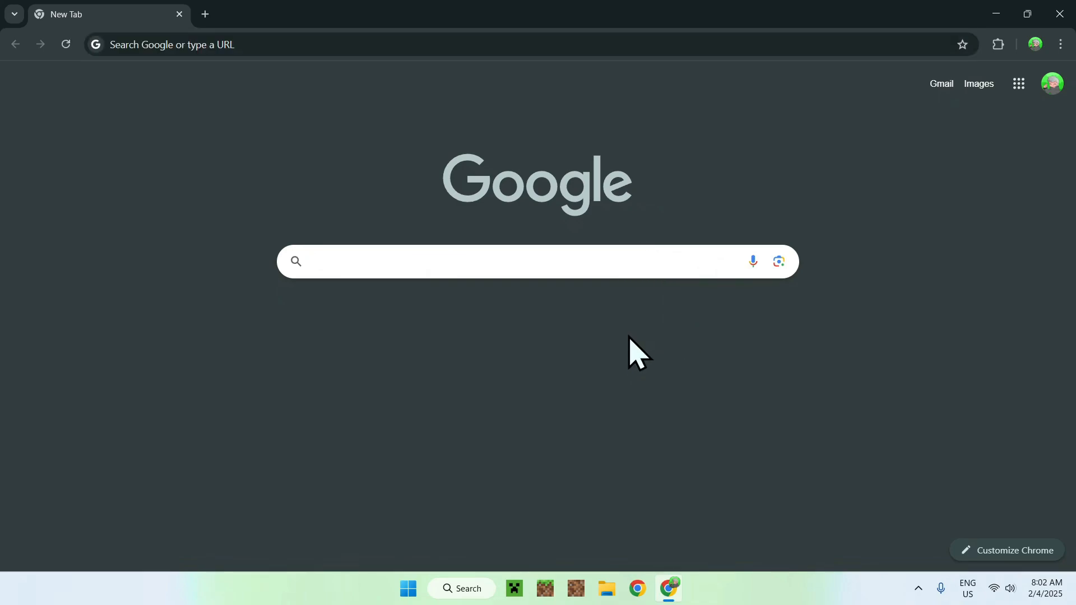
pyautogui.write('Modrinth')
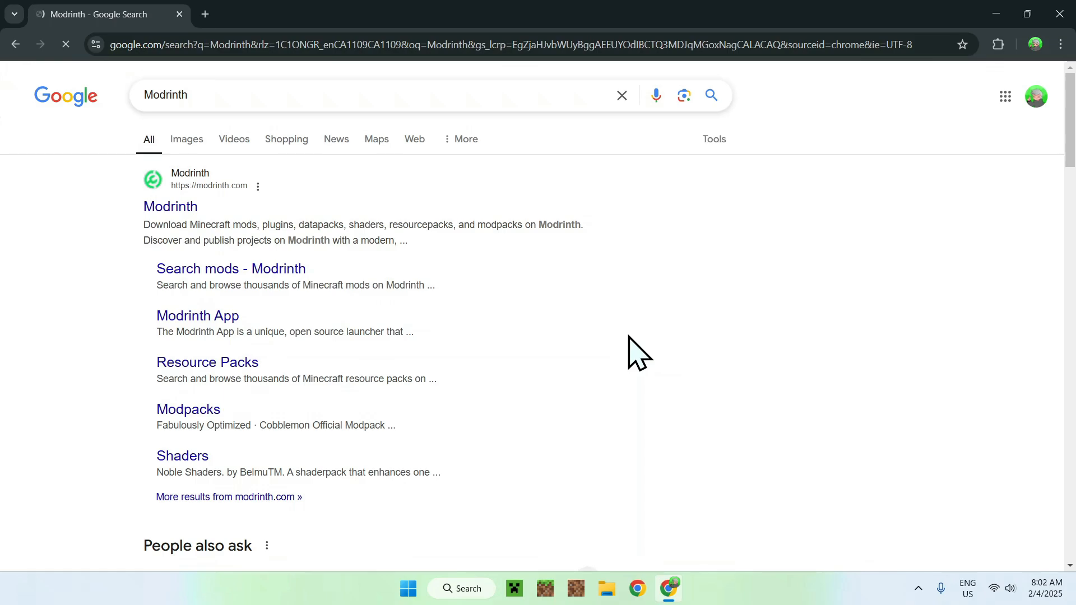
pyautogui.moveTo(171, 178)
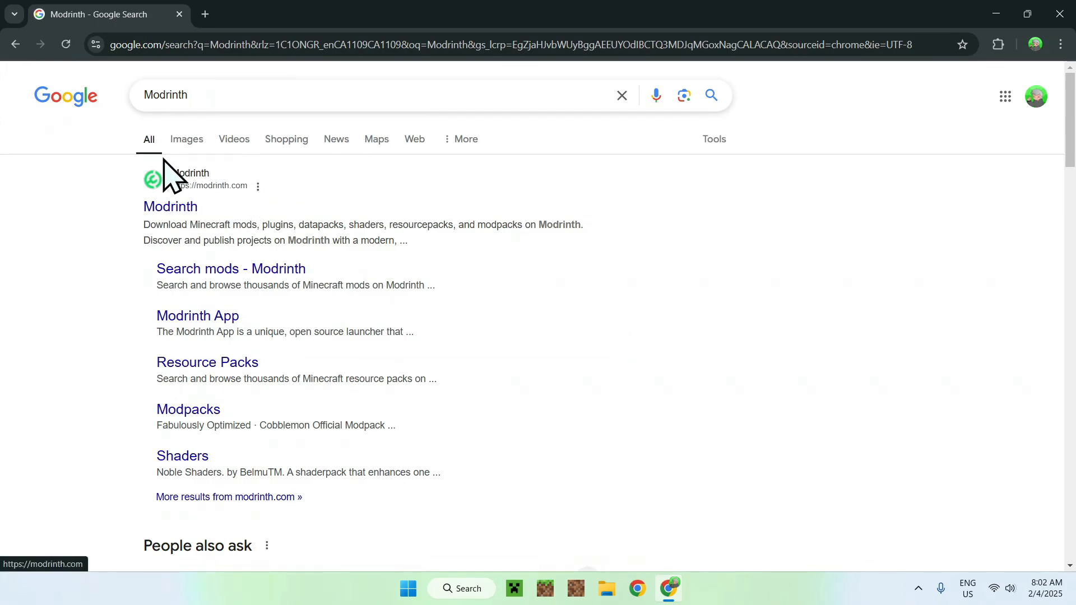
# Go to the Modrinth site and browse its Shaders catalogue.
pyautogui.click(170, 206)
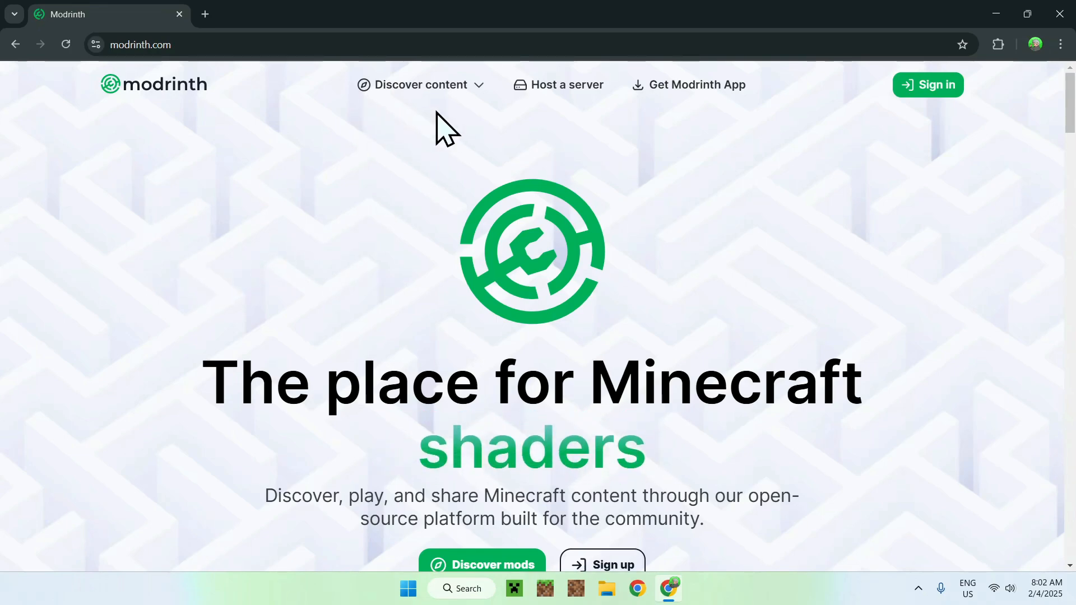
pyautogui.click(420, 84)
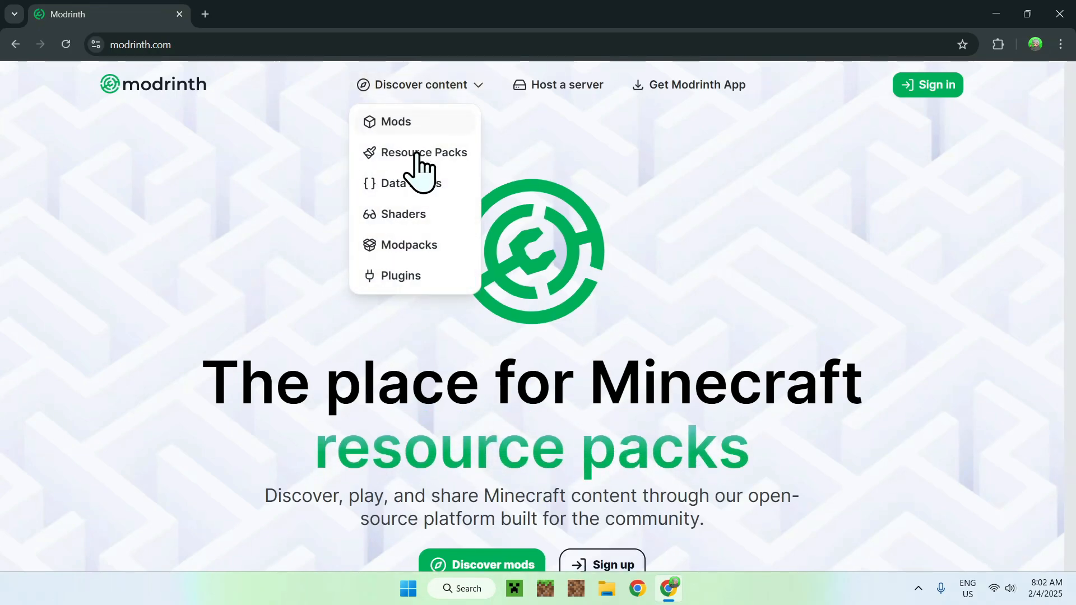
pyautogui.click(402, 213)
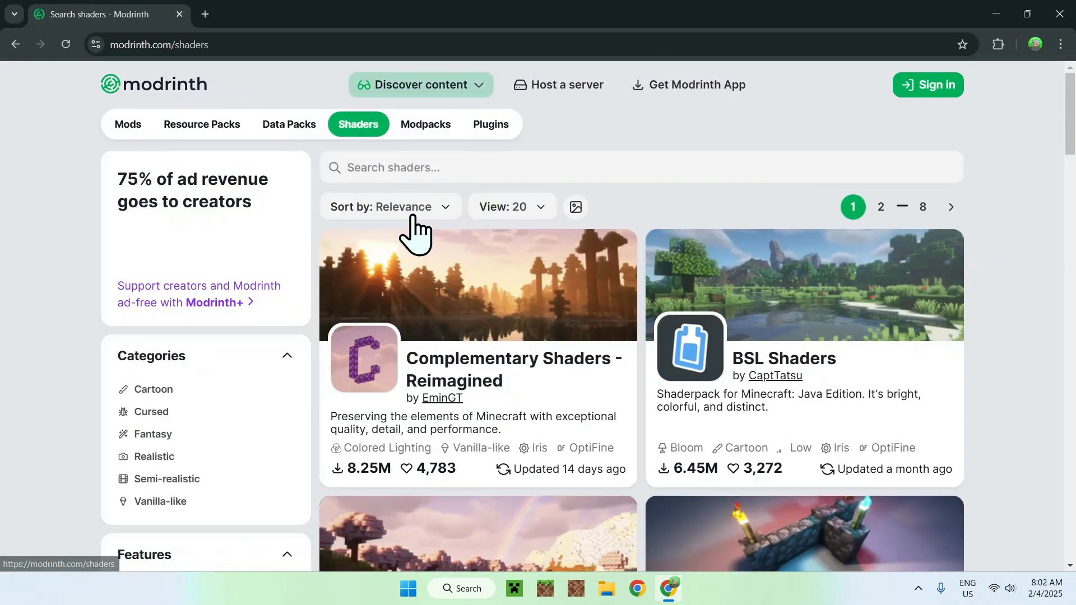
pyautogui.click(618, 167)
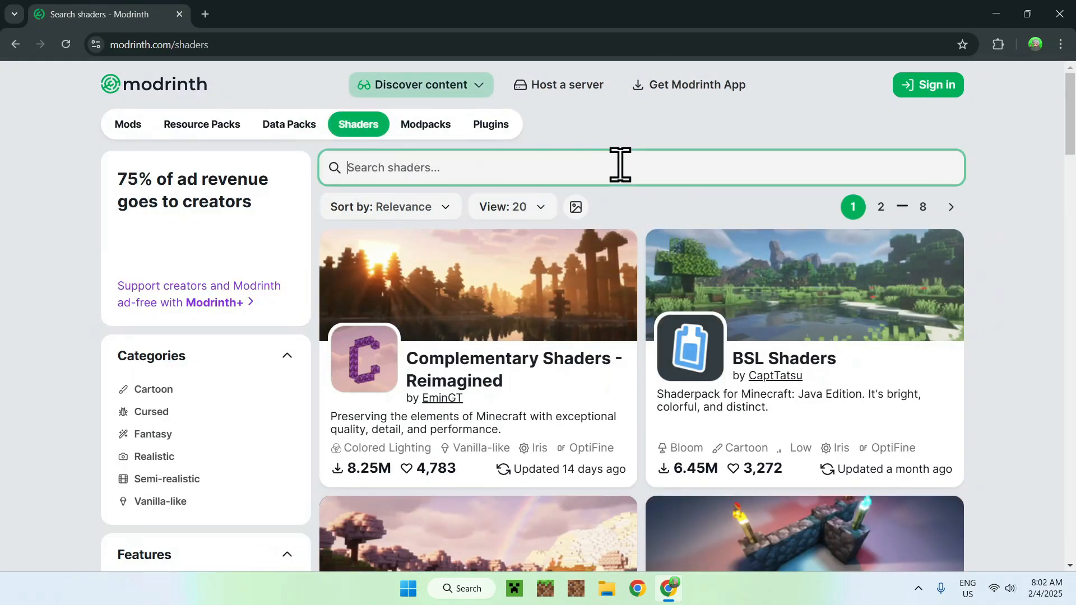
pyautogui.moveTo(644, 216)
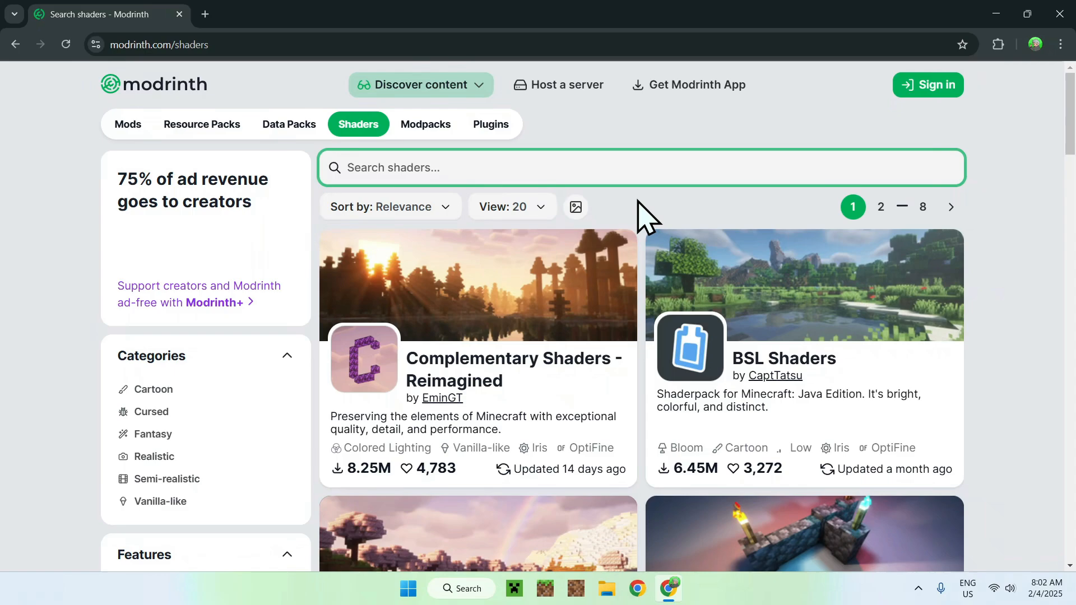
# Search the shaders for 'Ebin Resurrected'.
pyautogui.write('E')
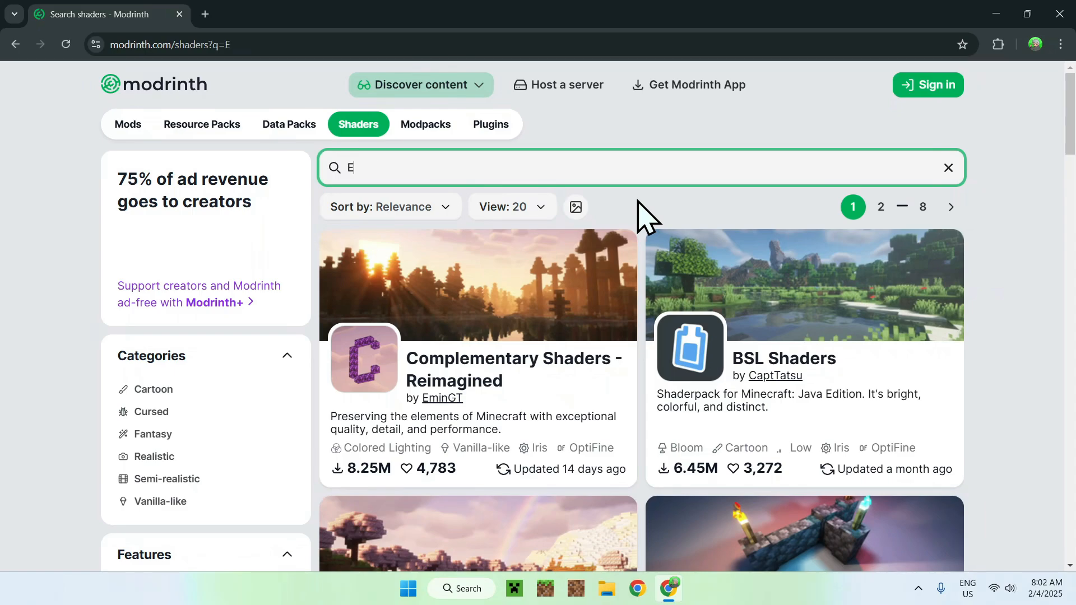
pyautogui.write('bin Re')
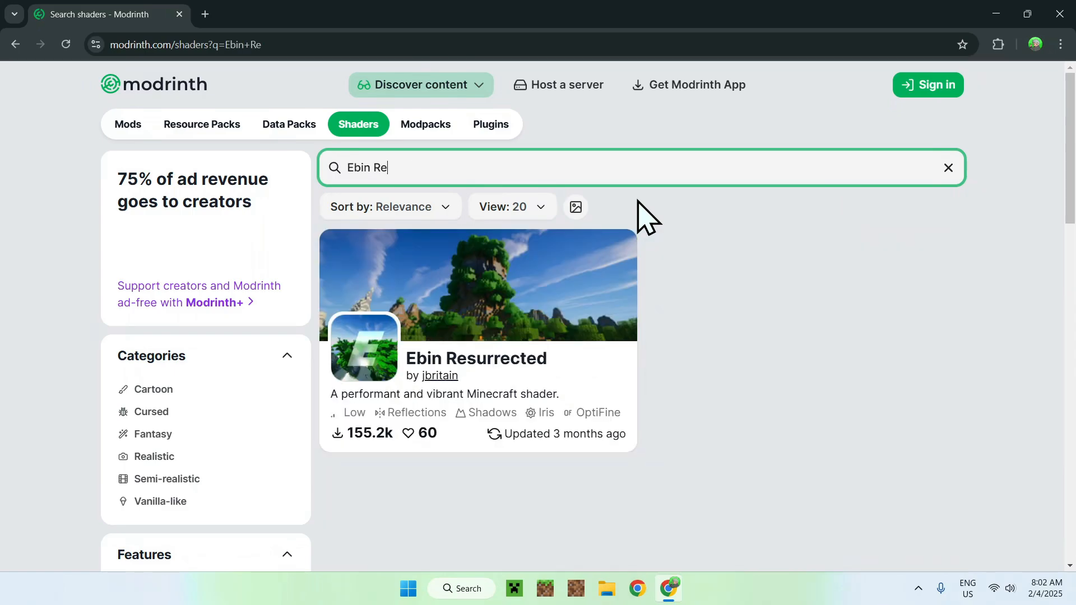
pyautogui.write('surre')
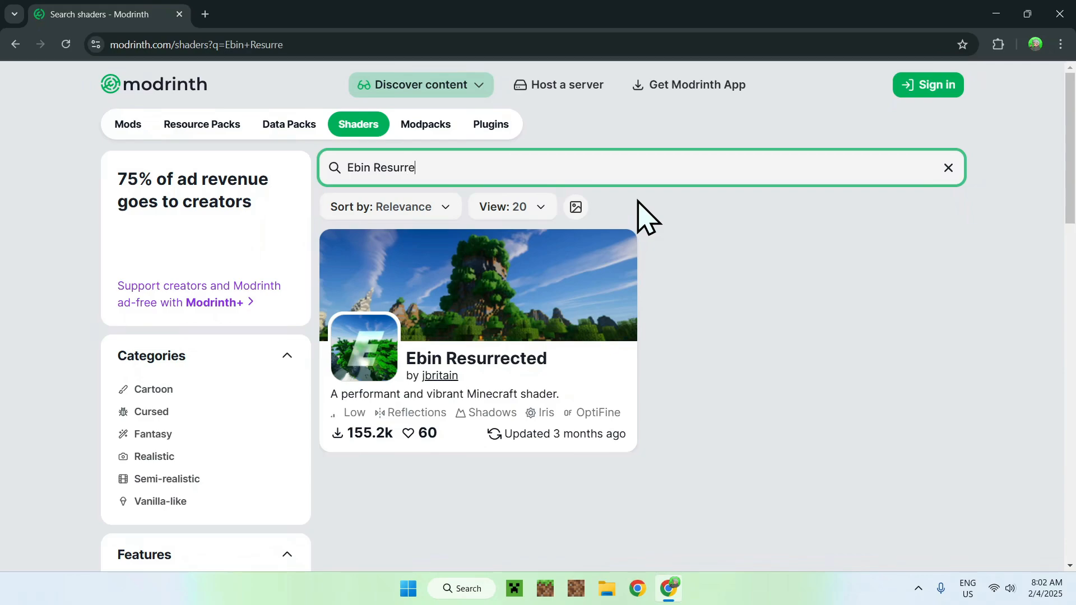
pyautogui.write('cted')
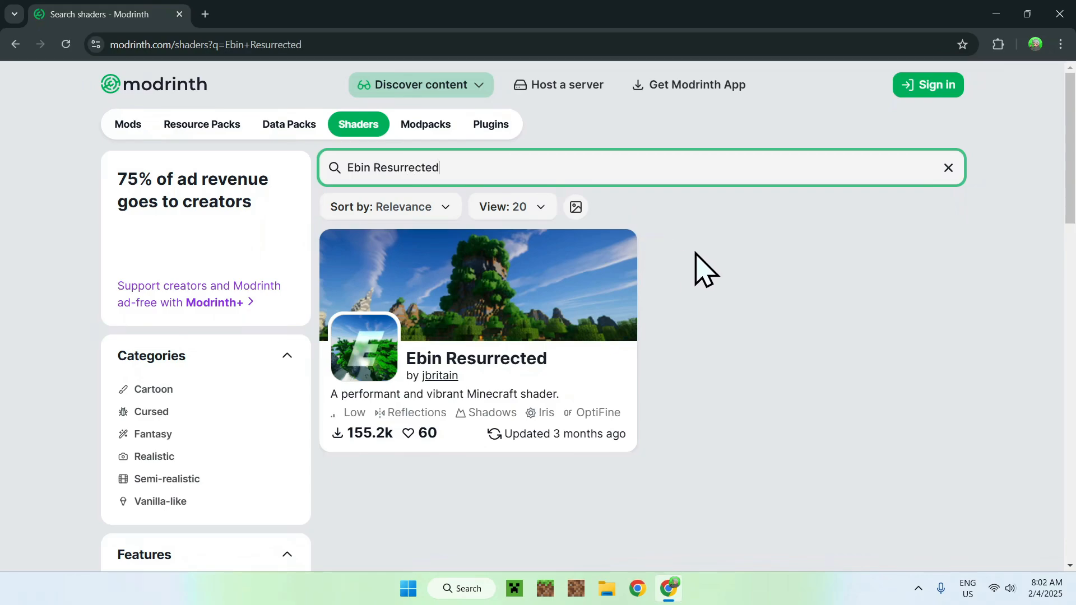
pyautogui.moveTo(476, 372)
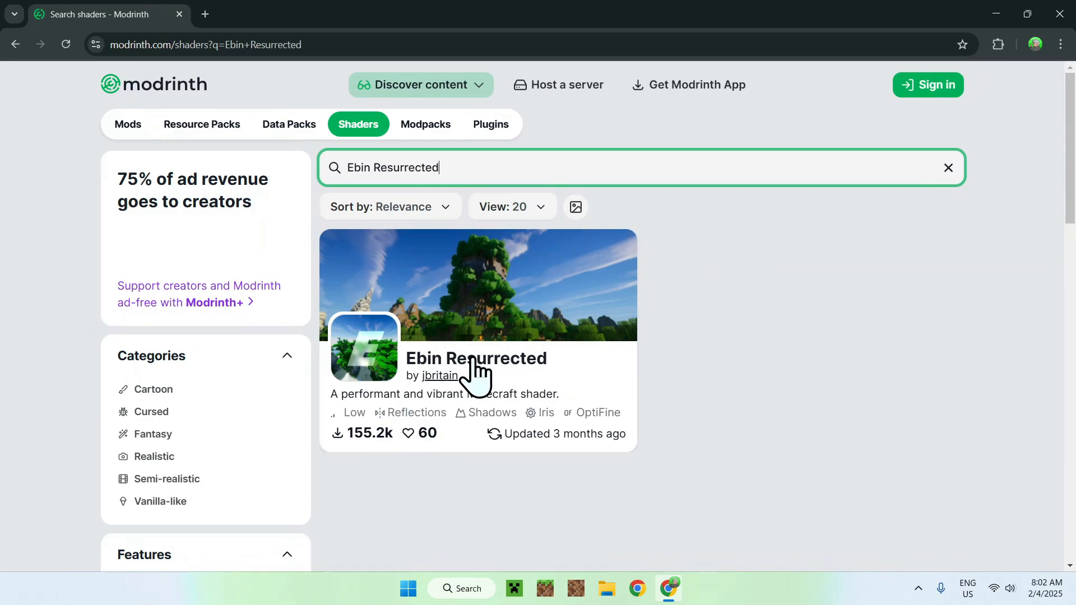
# Filter the Ebin Resurrected versions list to Minecraft 1.21.3.
pyautogui.click(475, 359)
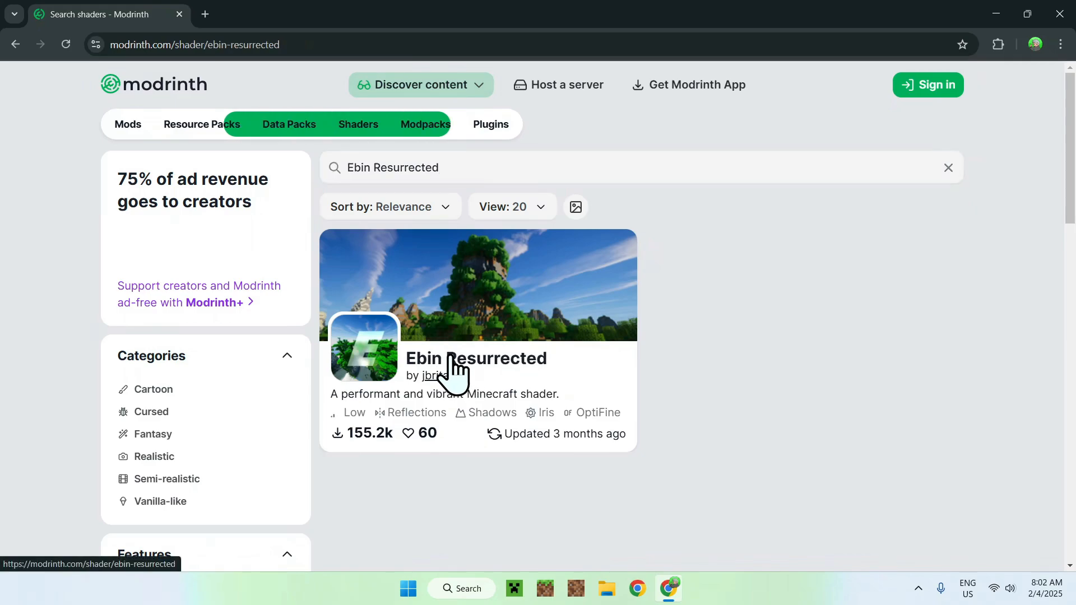
pyautogui.click(475, 358)
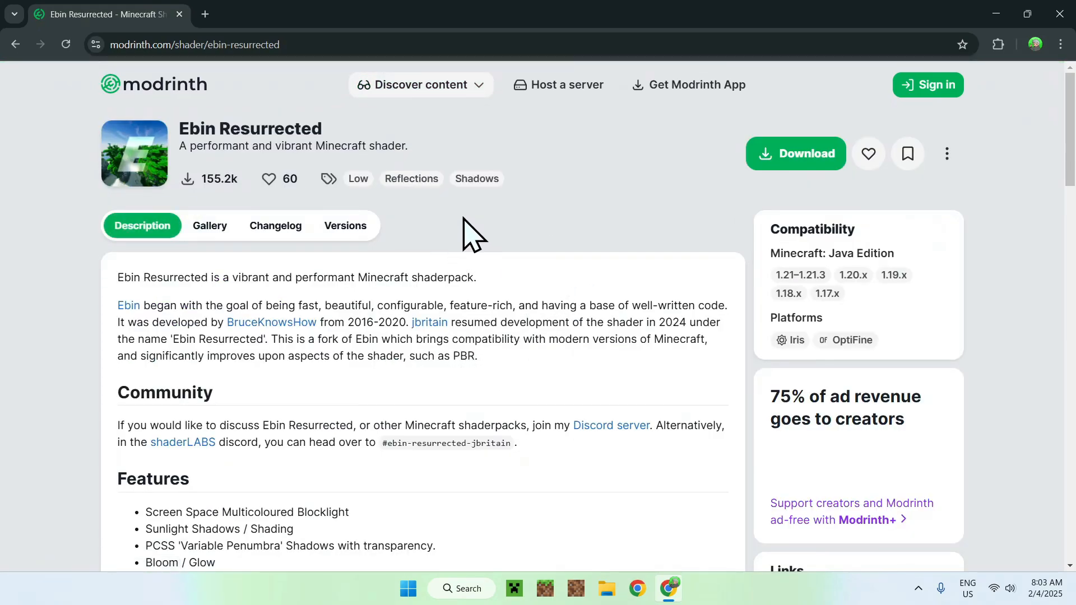
pyautogui.moveTo(489, 236)
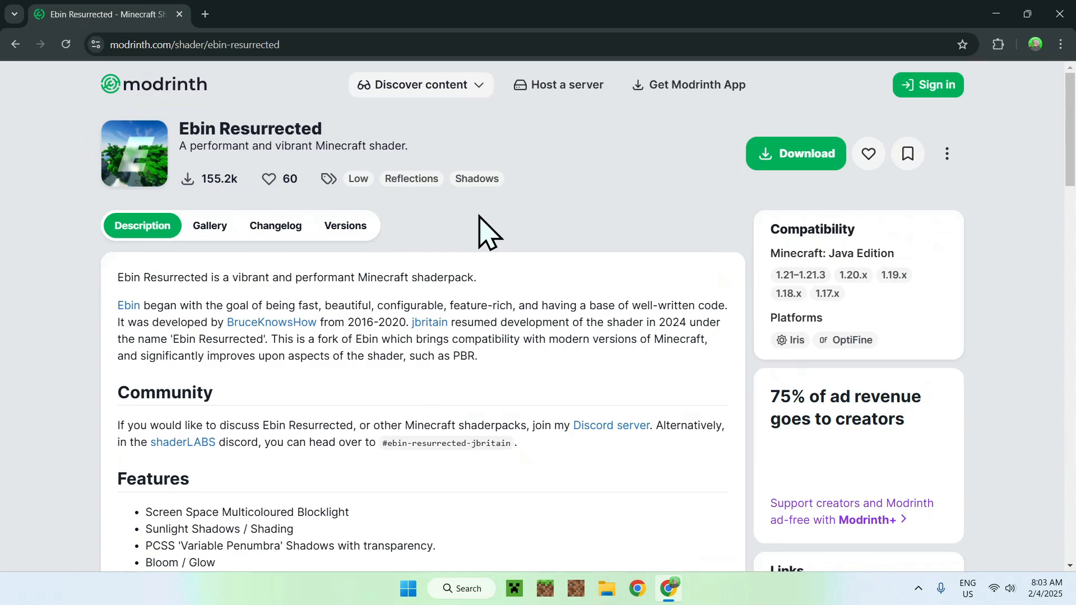
pyautogui.moveTo(360, 240)
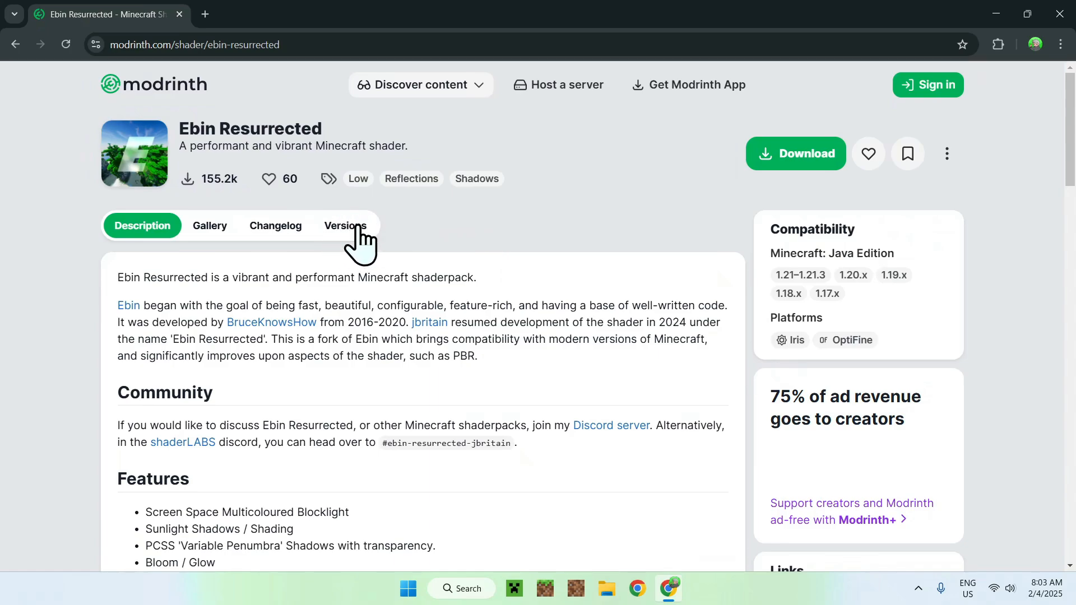
pyautogui.click(345, 225)
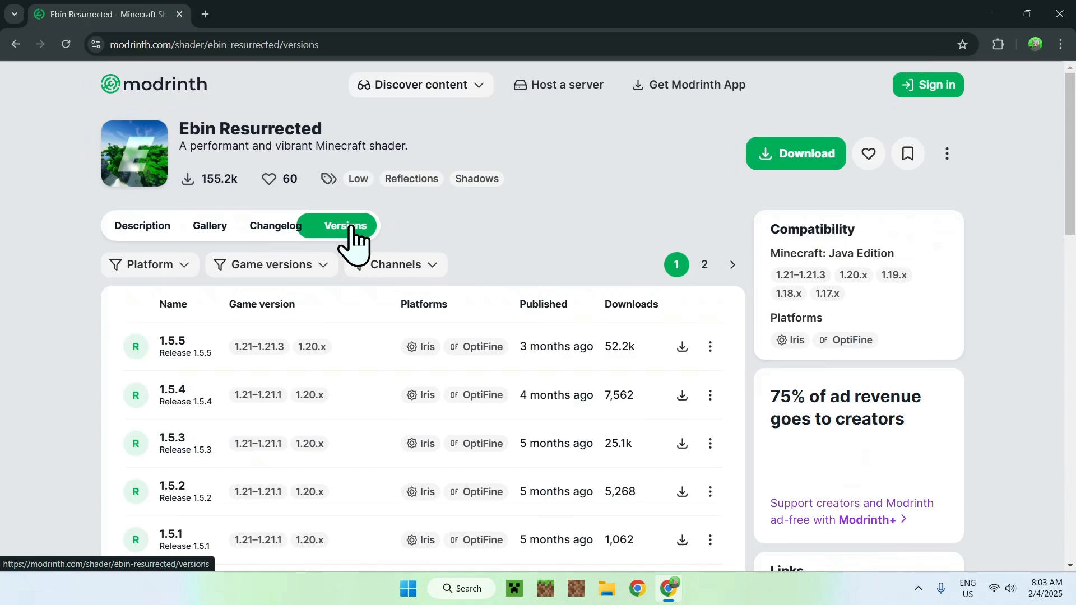
pyautogui.moveTo(494, 240)
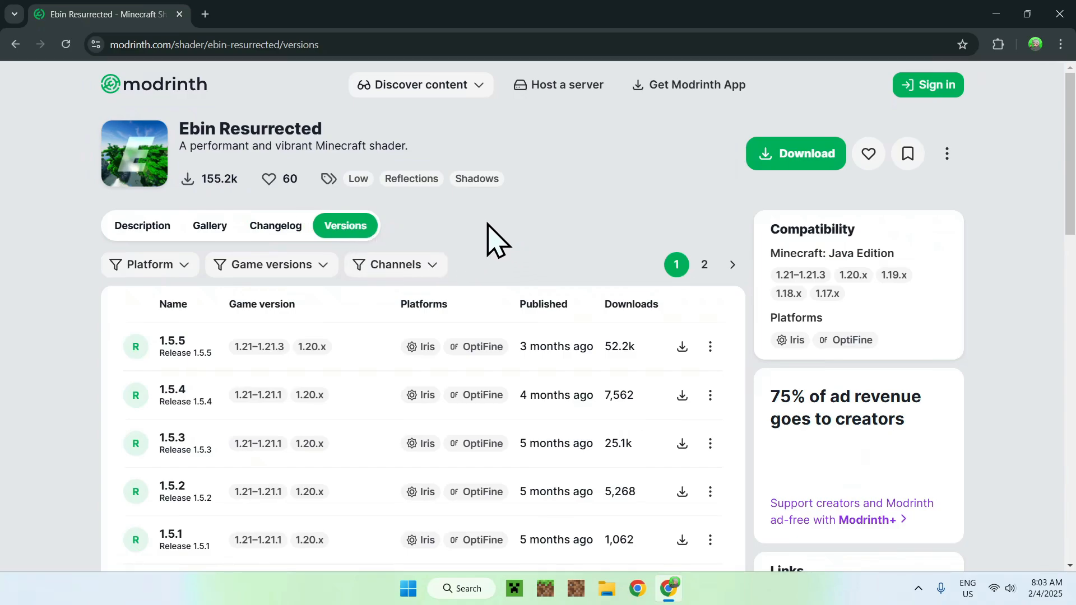
pyautogui.moveTo(270, 264)
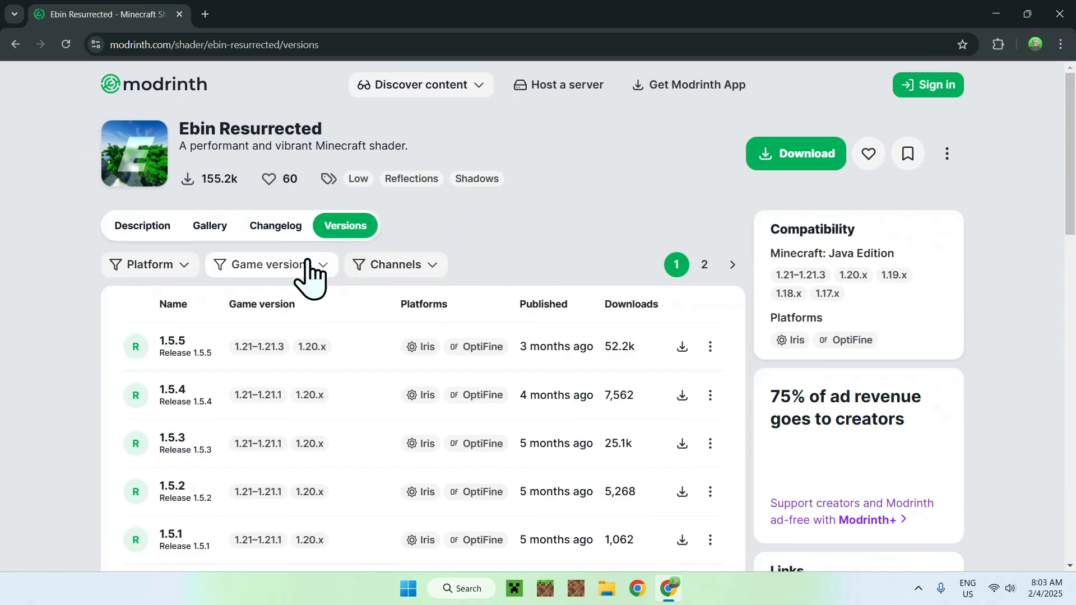
pyautogui.click(268, 264)
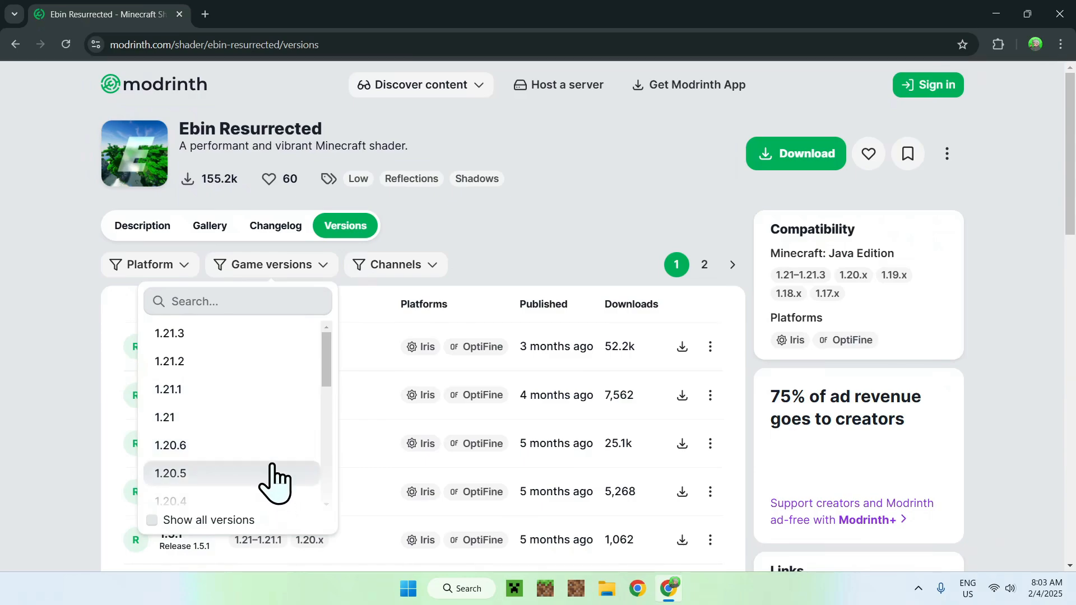
pyautogui.moveTo(261, 498)
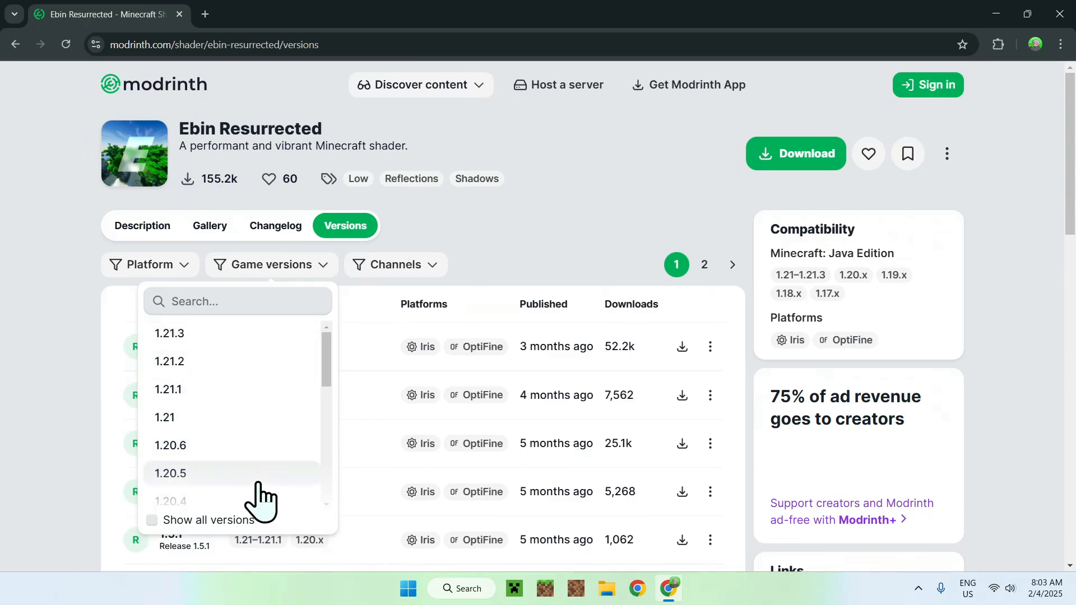
pyautogui.moveTo(258, 342)
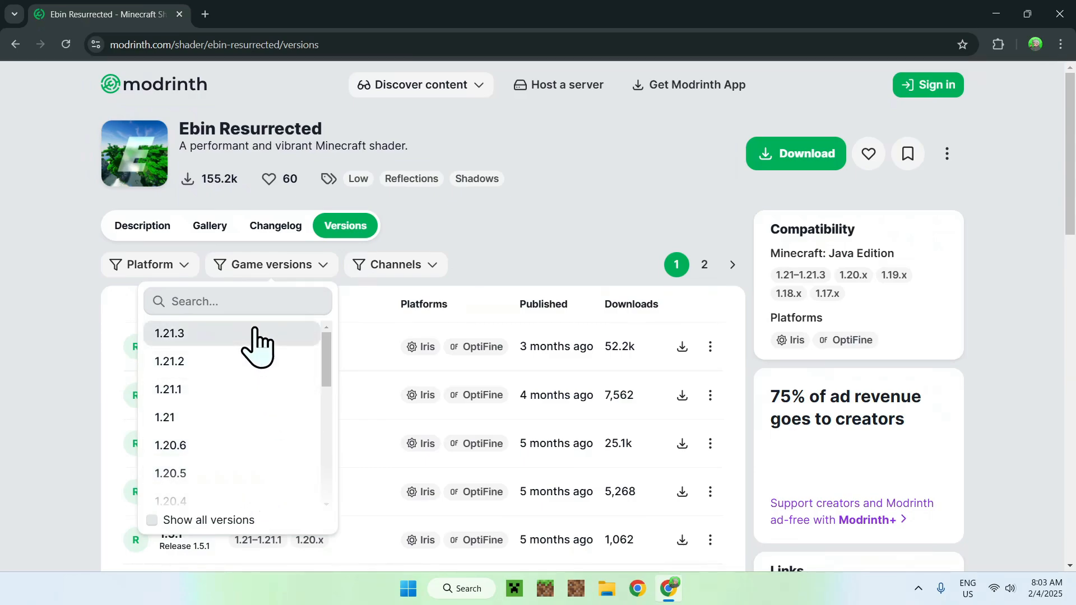
pyautogui.moveTo(247, 353)
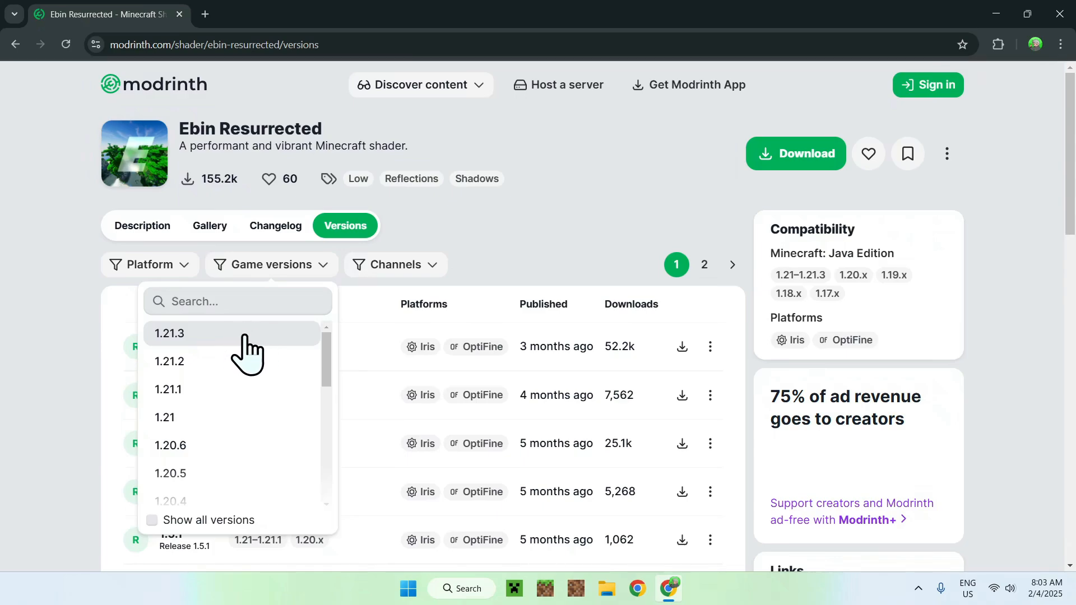
pyautogui.click(169, 333)
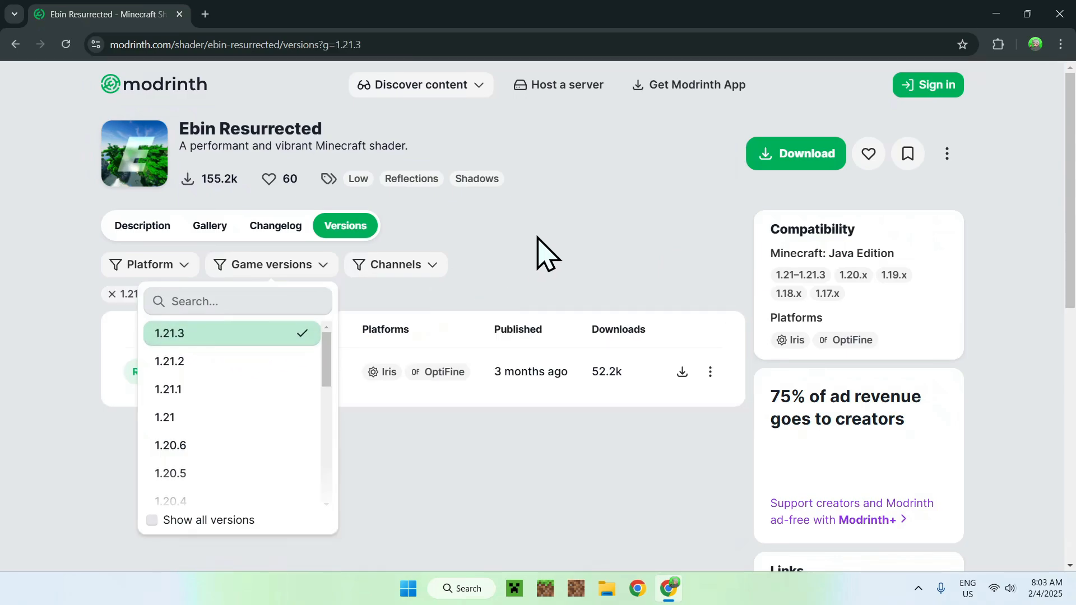
pyautogui.click(515, 267)
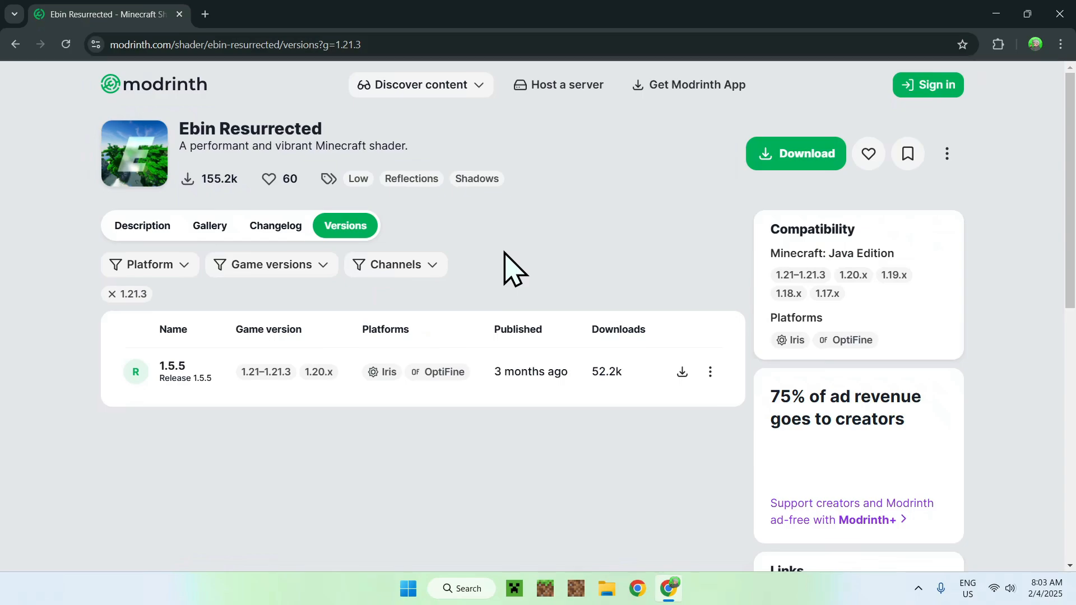
pyautogui.moveTo(531, 275)
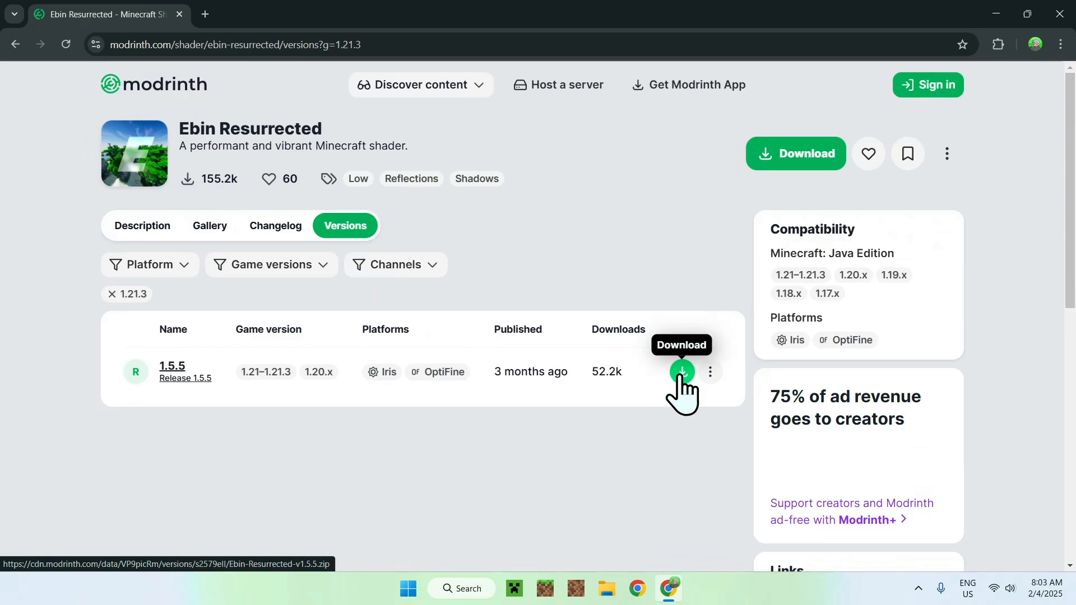
# Download the Ebin-Resurrected-v1.5.5.zip release file.
pyautogui.click(681, 372)
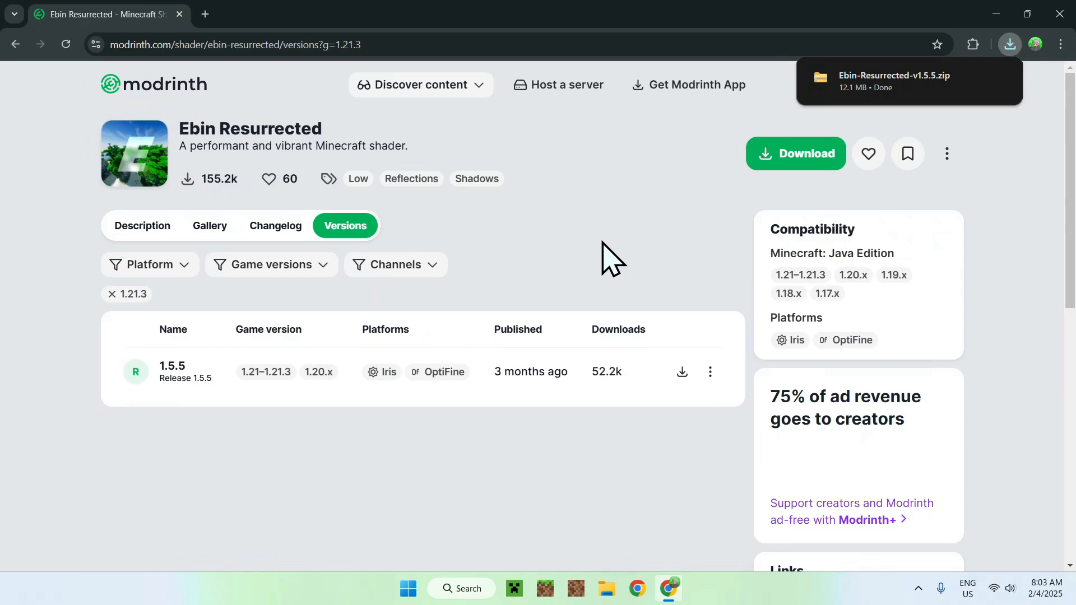
# Search Google for 'Iris Shaders' in a new tab.
pyautogui.click(371, 14)
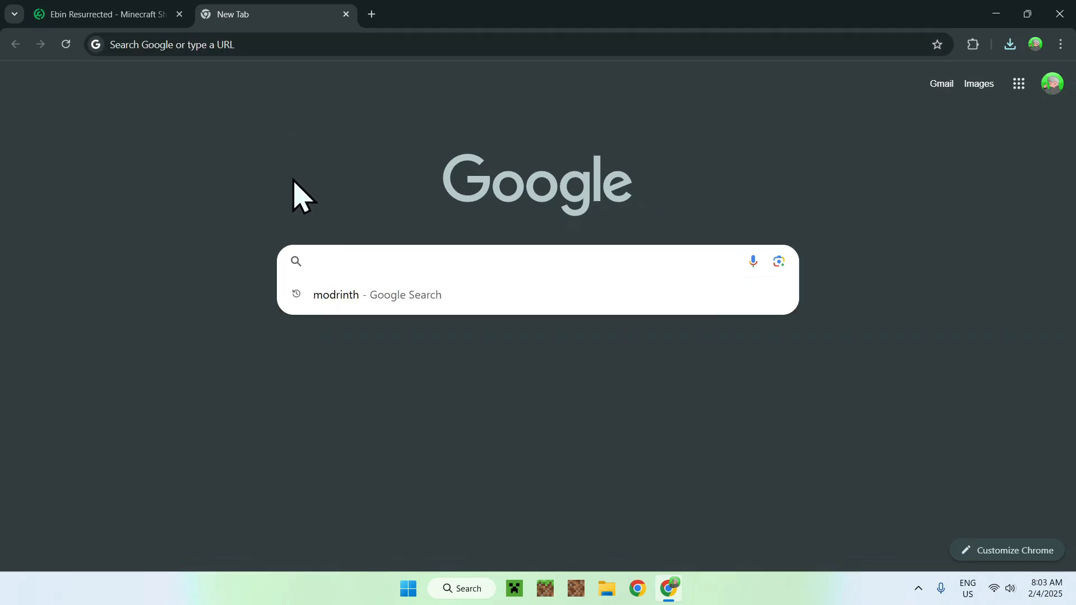
pyautogui.write('Iris Sha')
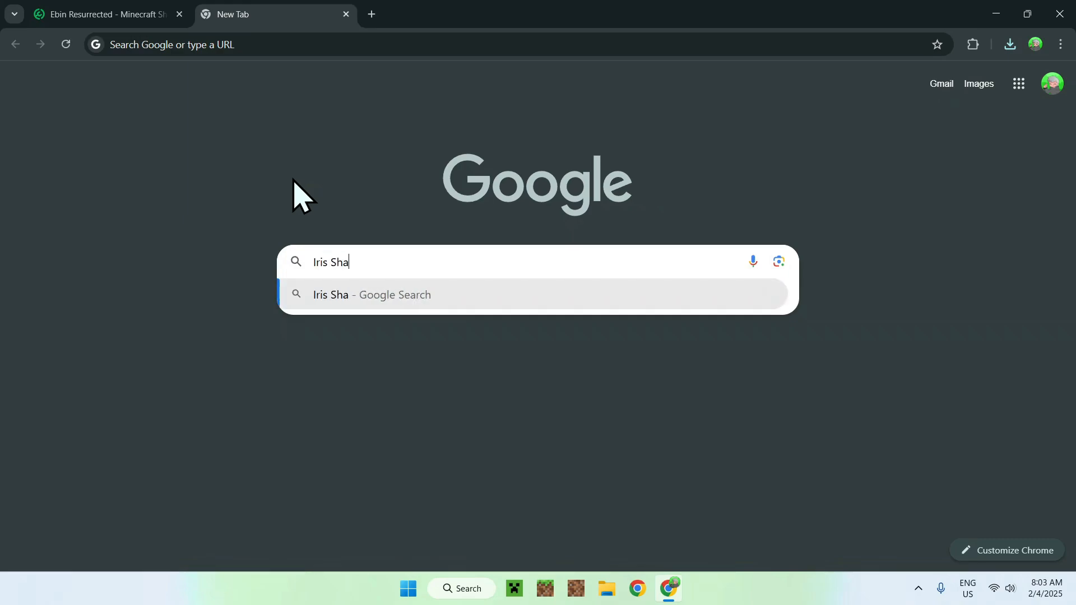
pyautogui.write('ders')
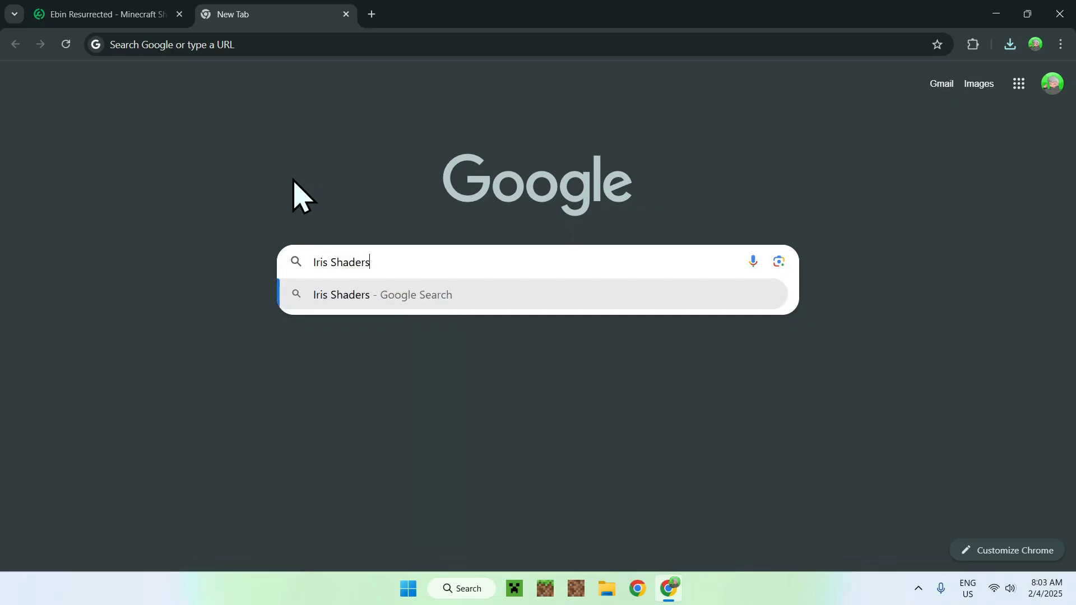
pyautogui.press('Return')
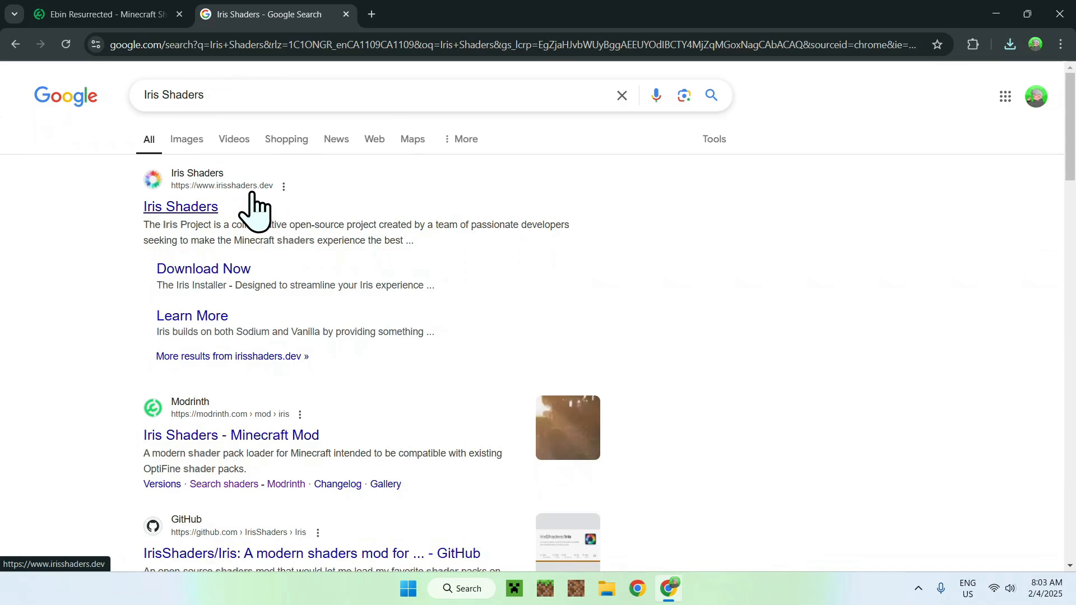
# Download the Iris Installer 3.2.1 universal jar from the Iris Shaders site.
pyautogui.click(180, 206)
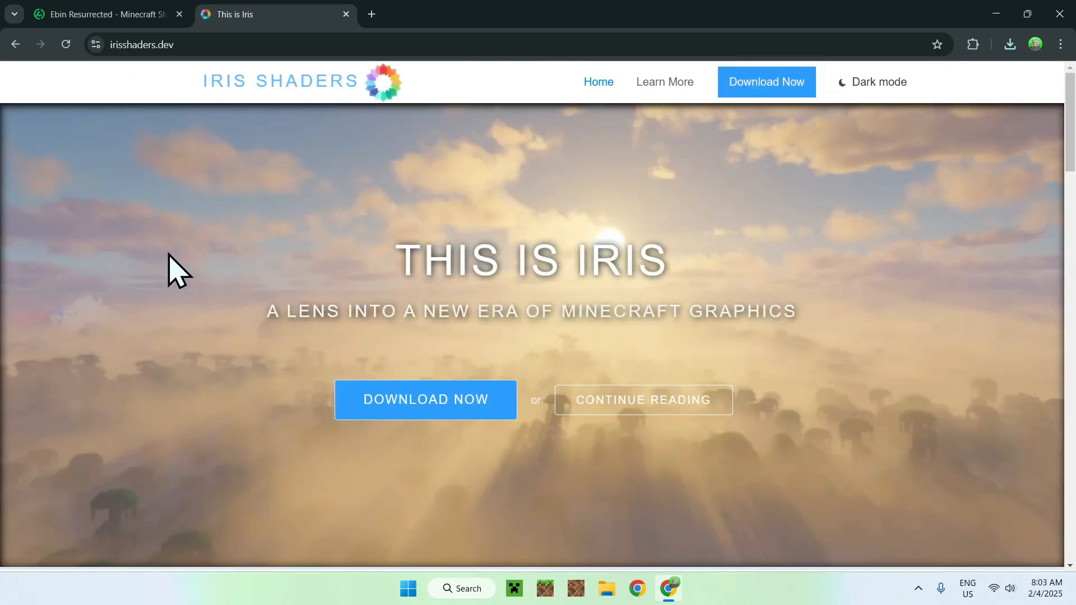
pyautogui.moveTo(285, 477)
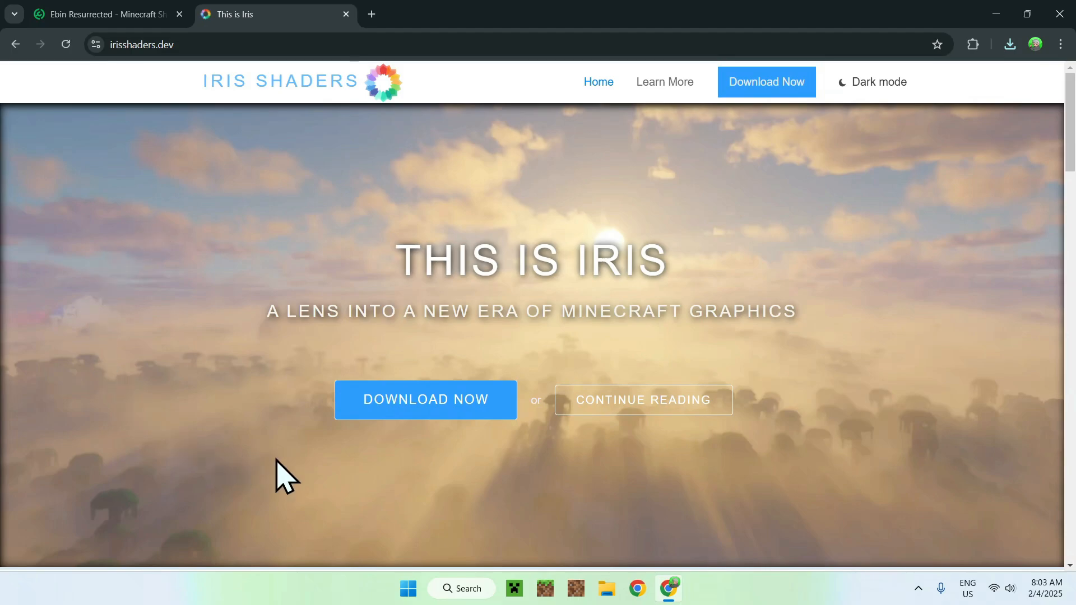
pyautogui.click(425, 399)
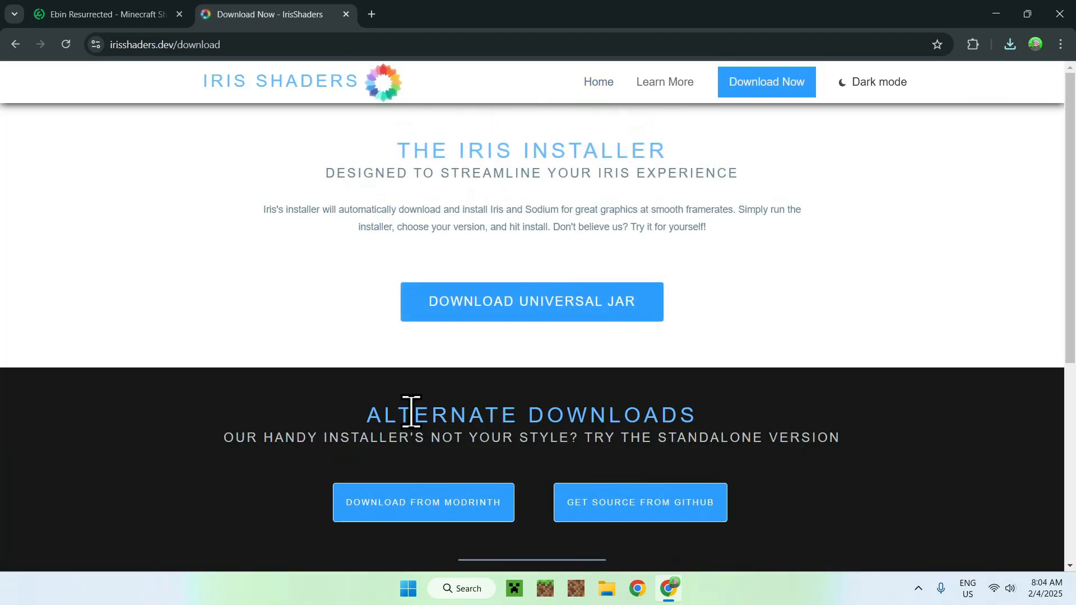
pyautogui.moveTo(446, 350)
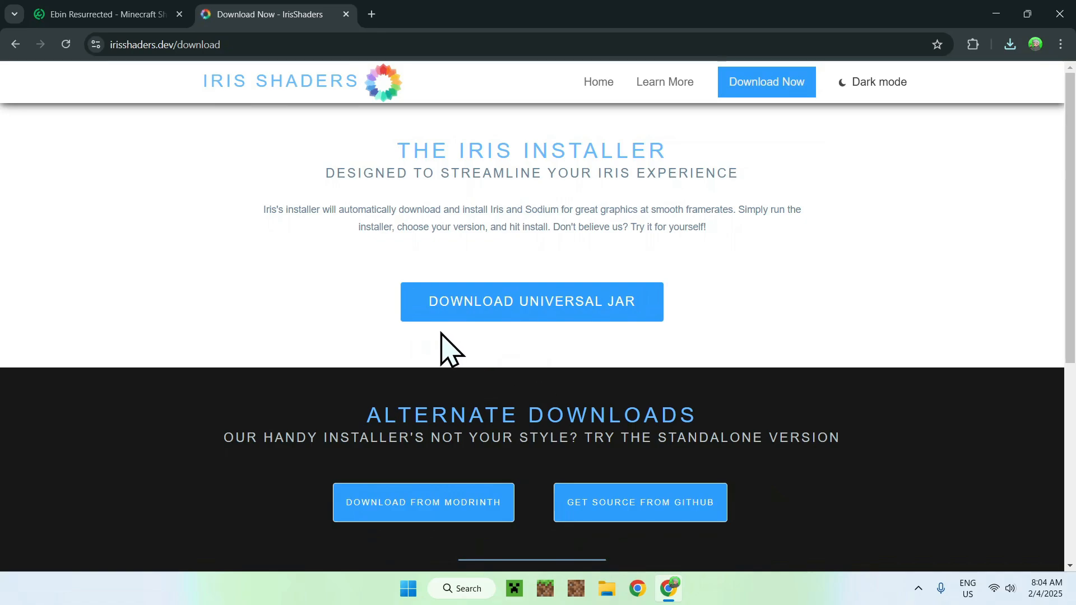
pyautogui.moveTo(544, 345)
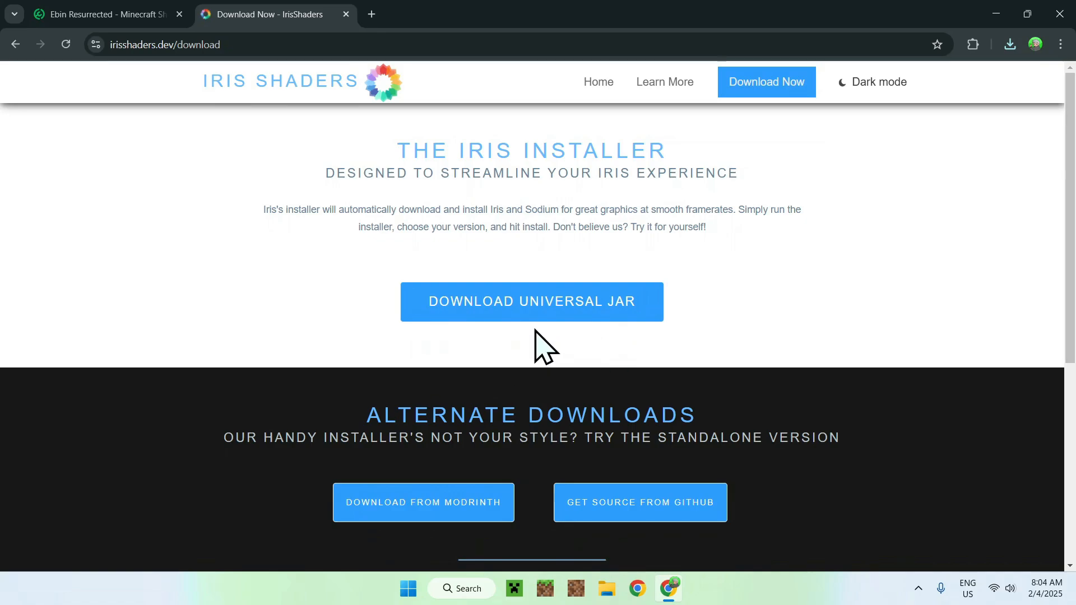
pyautogui.click(1008, 44)
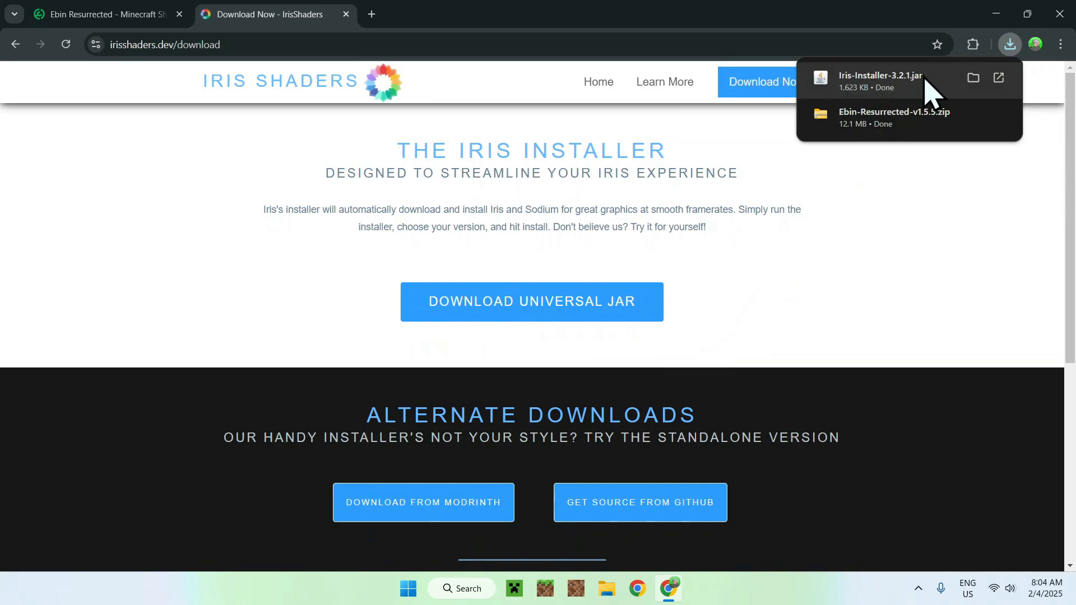
pyautogui.moveTo(744, 278)
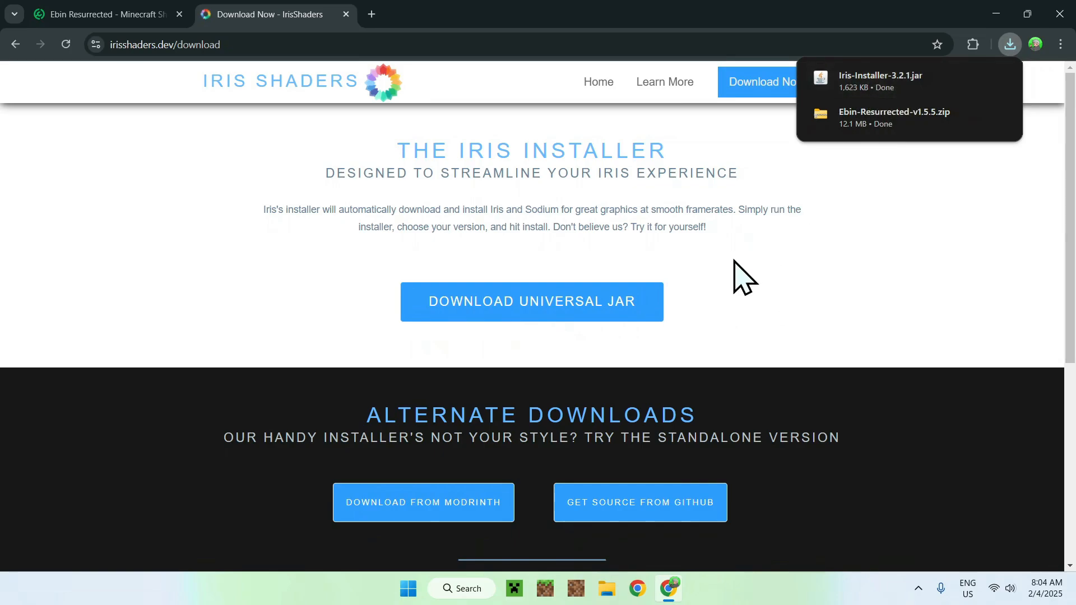
pyautogui.moveTo(384, 75)
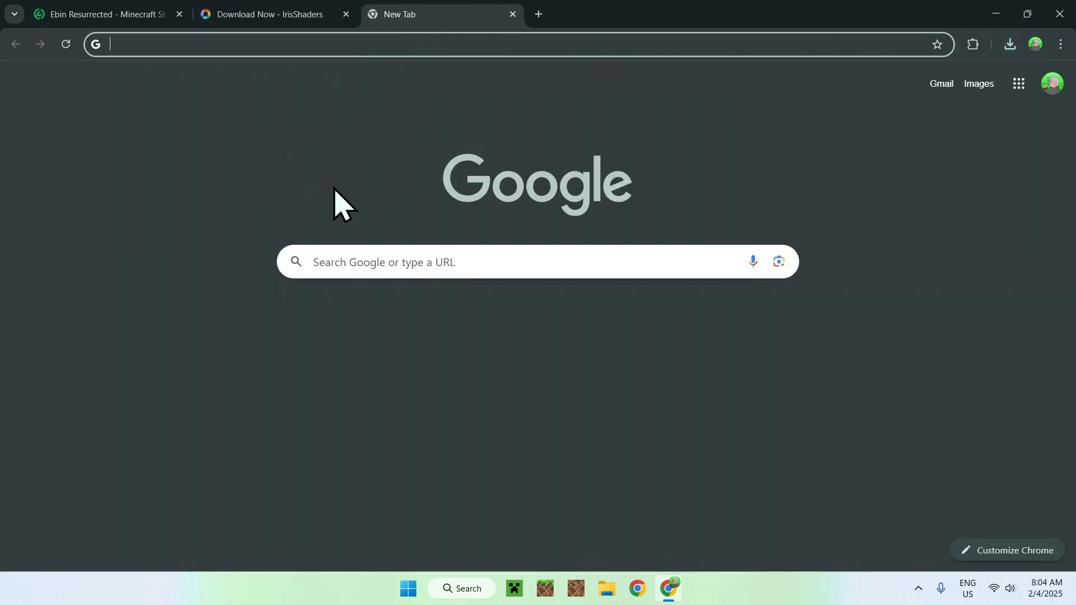
pyautogui.moveTo(255, 141)
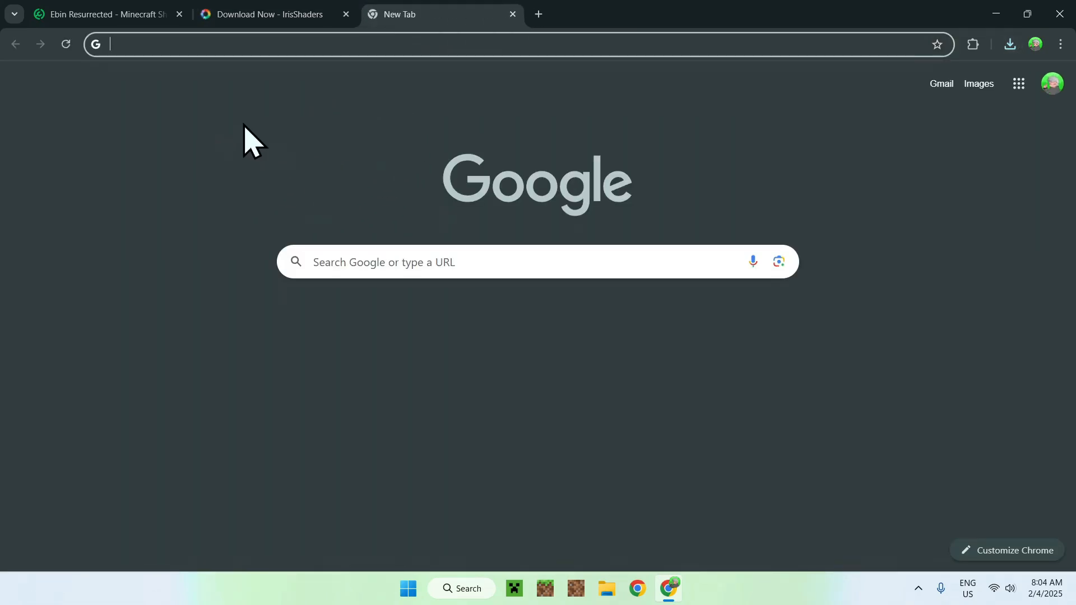
# Search Google for JDK and go to Oracle's Java Downloads page.
pyautogui.click(481, 262)
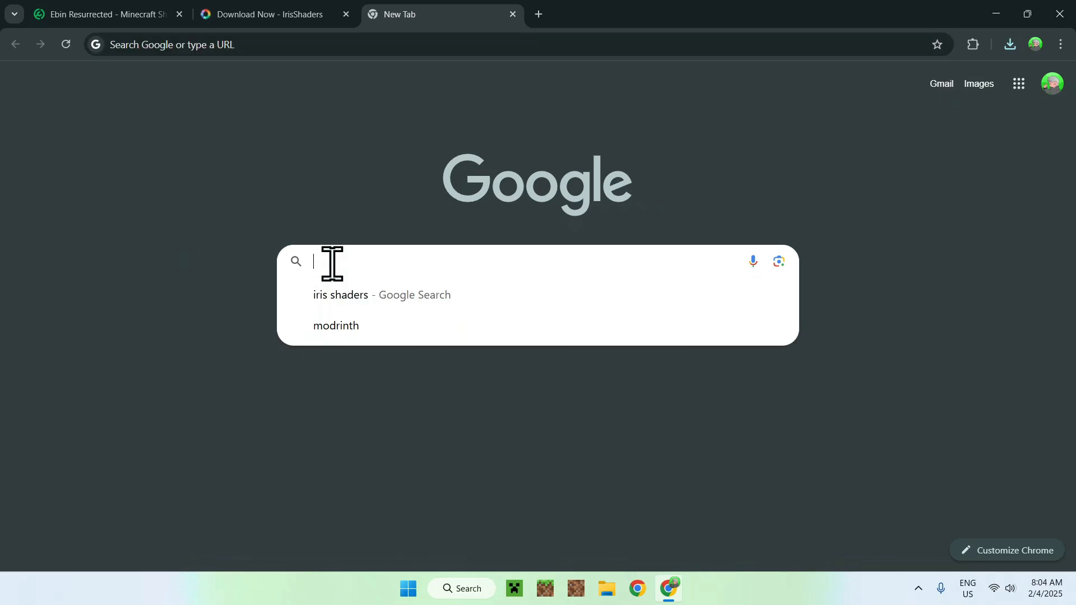
pyautogui.write('JDK 23')
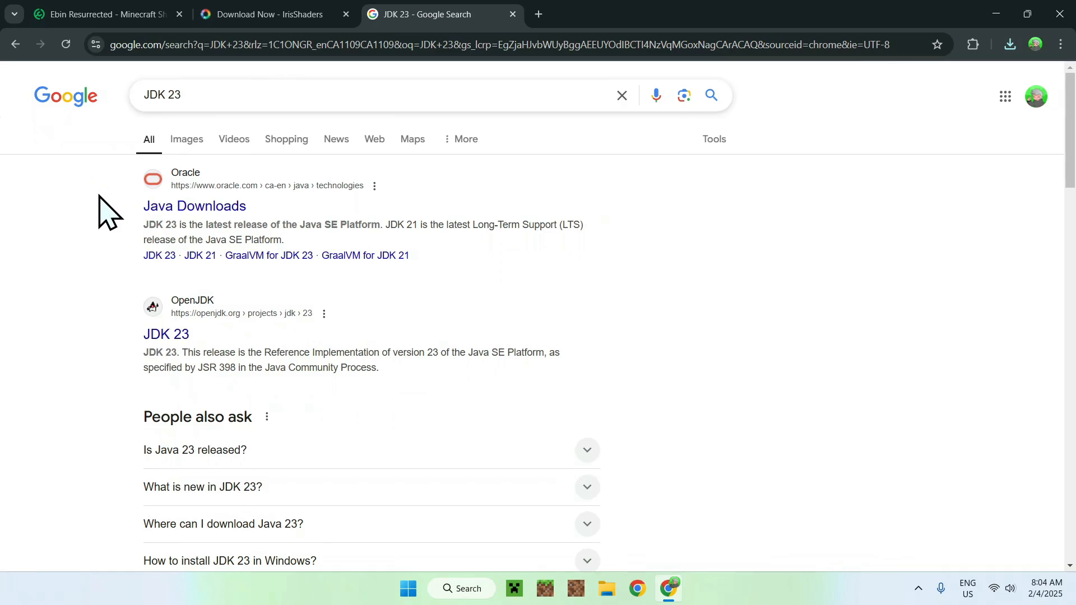
pyautogui.click(193, 206)
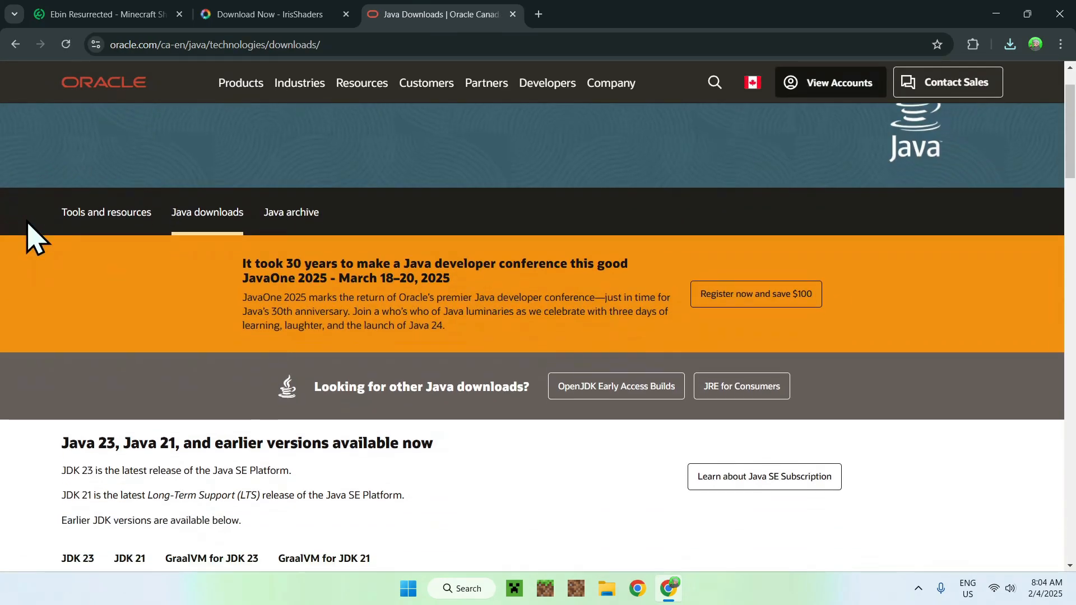
# Show the JDK 23 installer downloads for Windows.
pyautogui.scroll(-3)
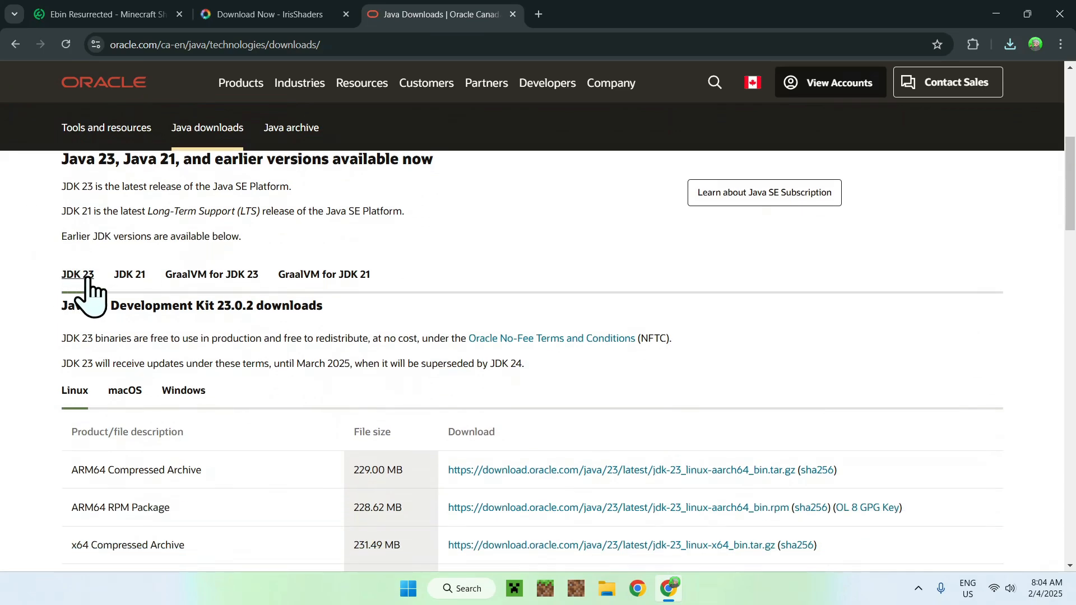
pyautogui.click(183, 390)
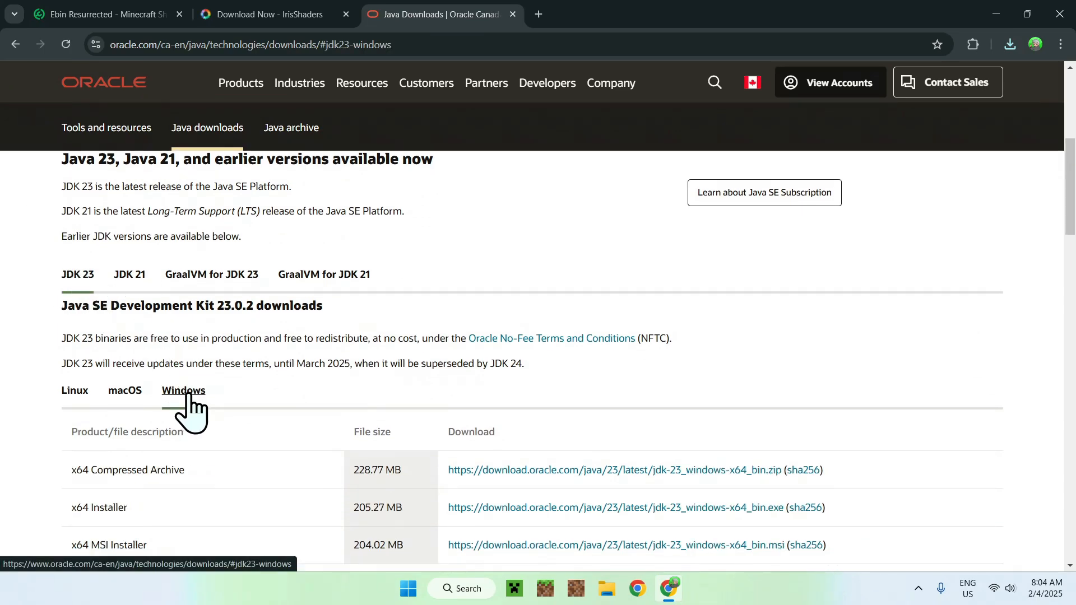
pyautogui.doubleClick(93, 507)
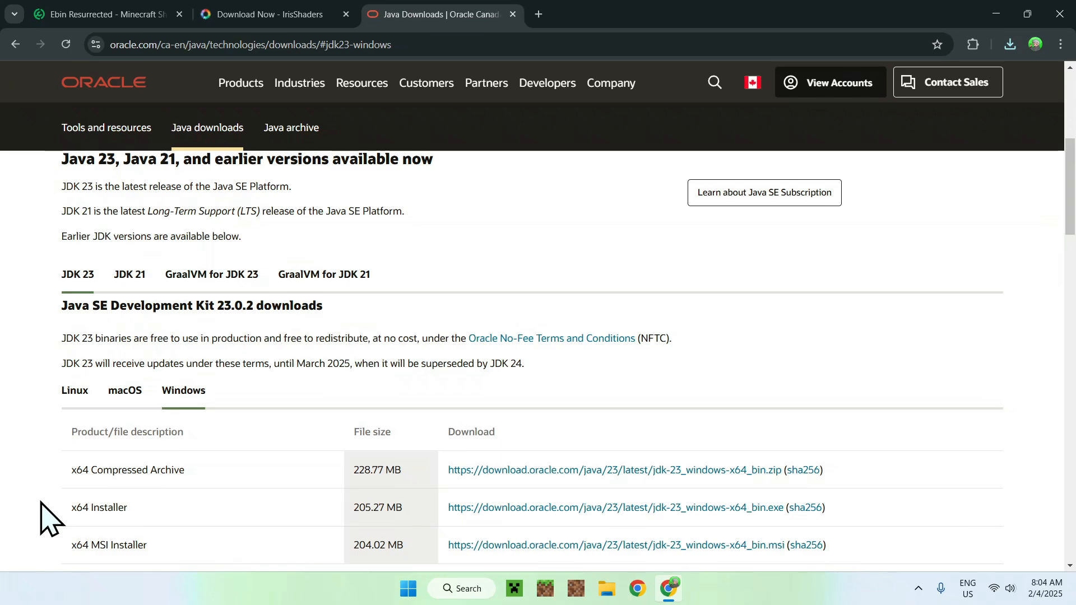
pyautogui.moveTo(30, 513)
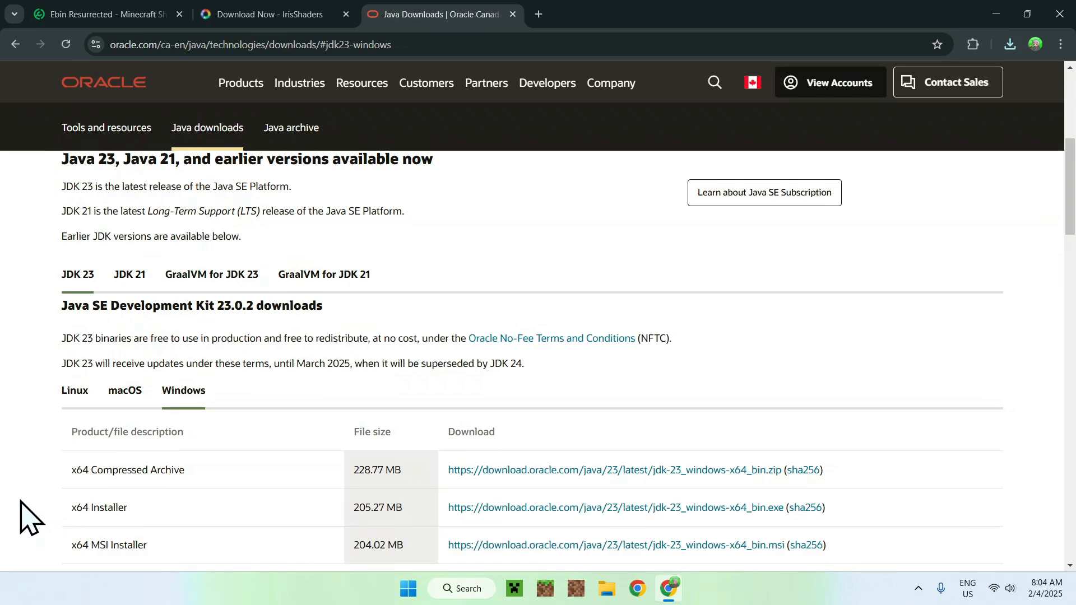
pyautogui.moveTo(967, 48)
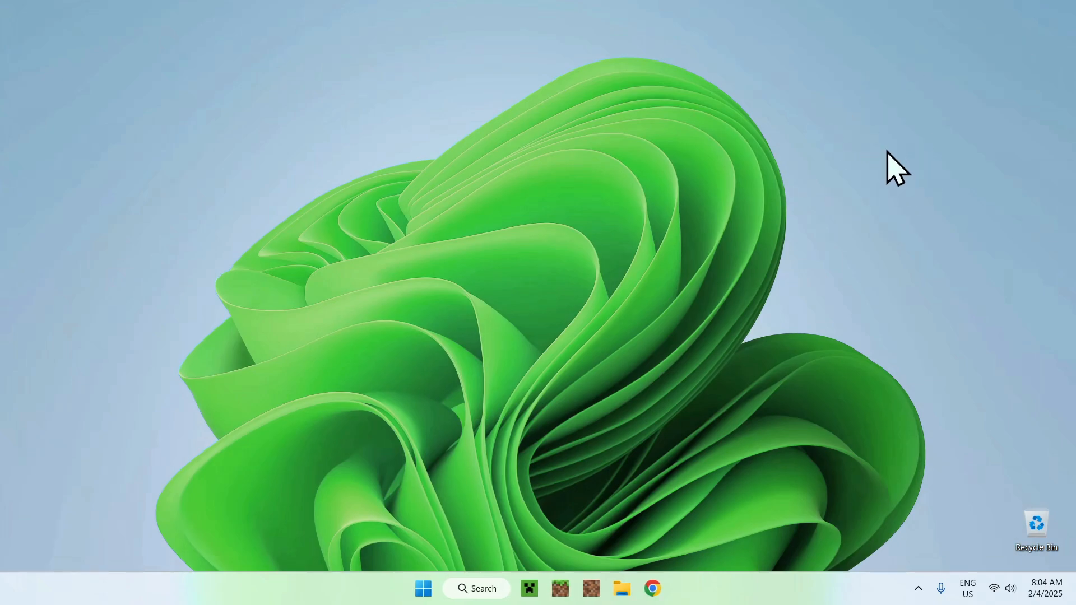
pyautogui.moveTo(630, 594)
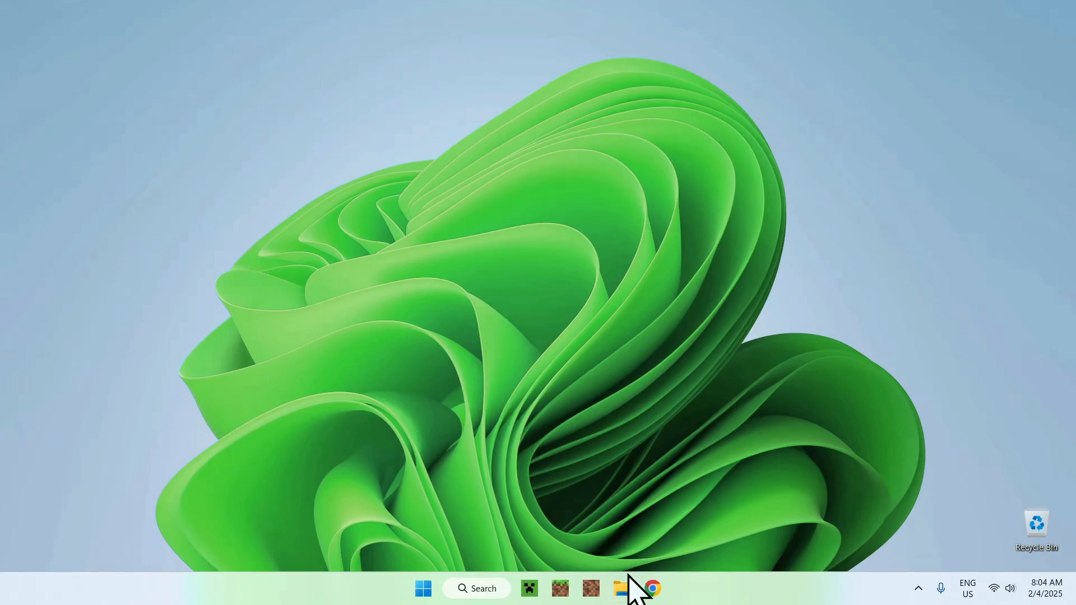
# Run Iris-Installer-3.2.1.jar from the Downloads folder.
pyautogui.click(620, 588)
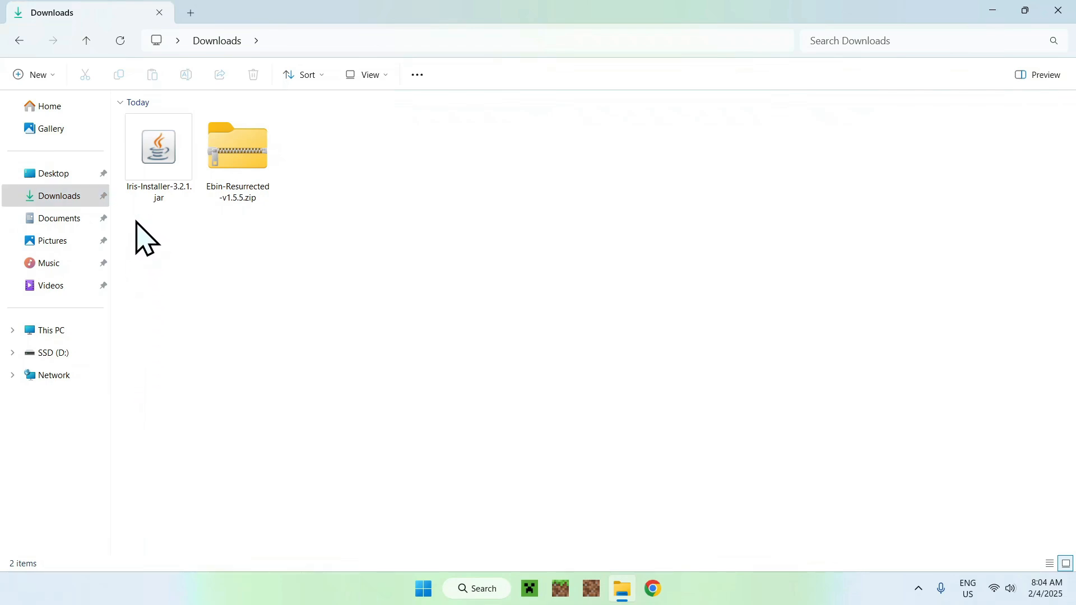
pyautogui.moveTo(172, 246)
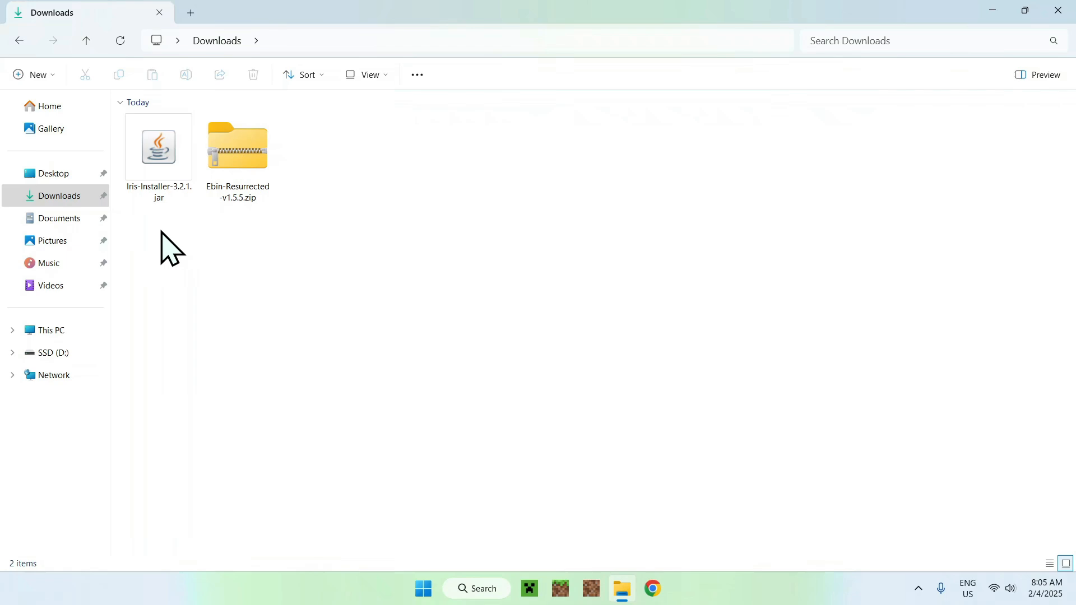
pyautogui.click(158, 145)
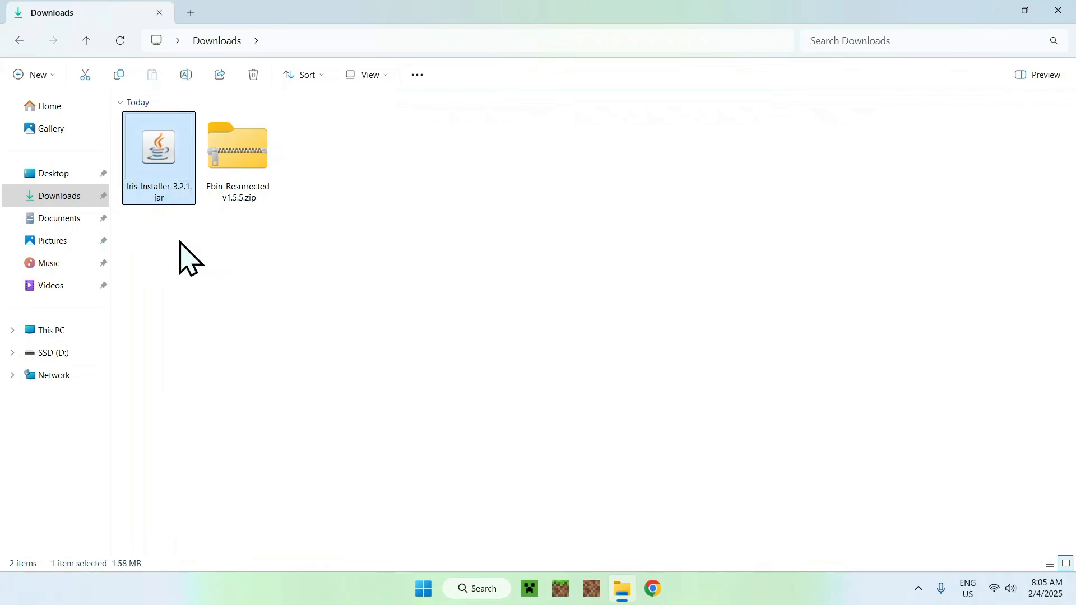
pyautogui.doubleClick(157, 146)
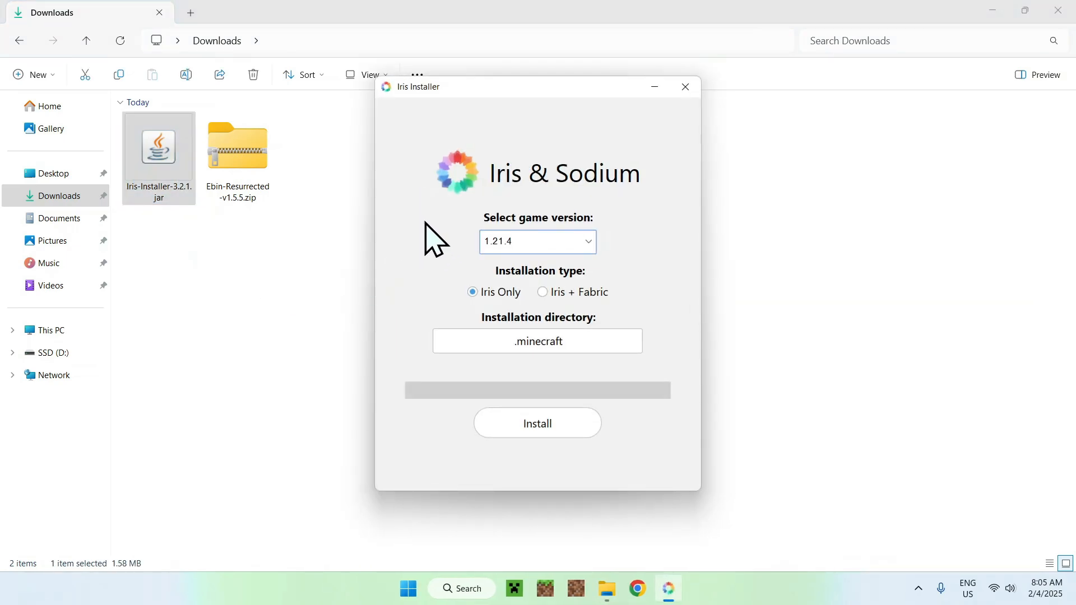
pyautogui.moveTo(426, 243)
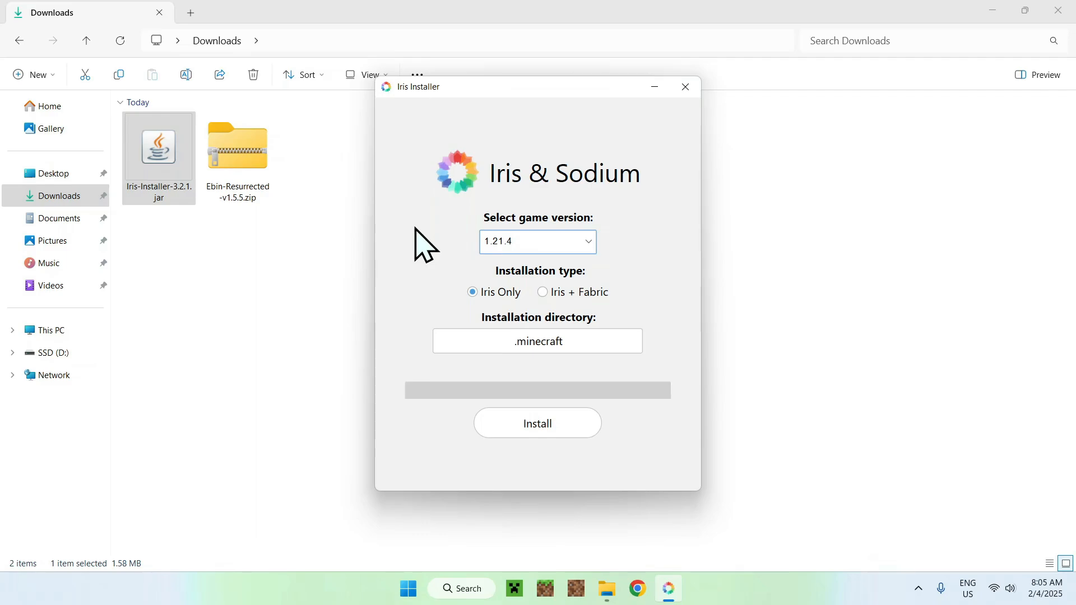
pyautogui.moveTo(468, 261)
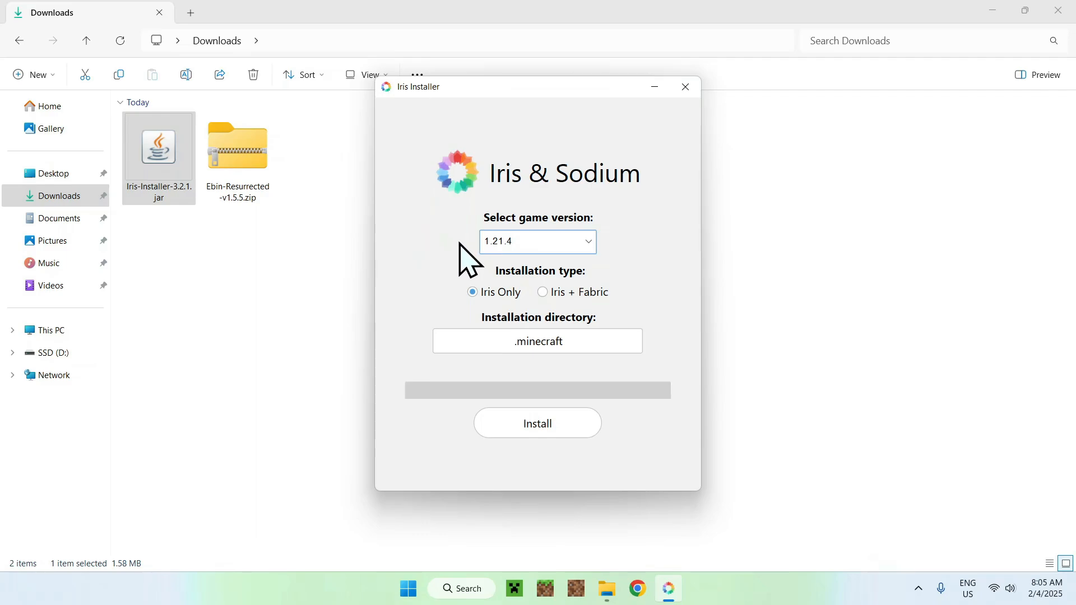
pyautogui.moveTo(446, 258)
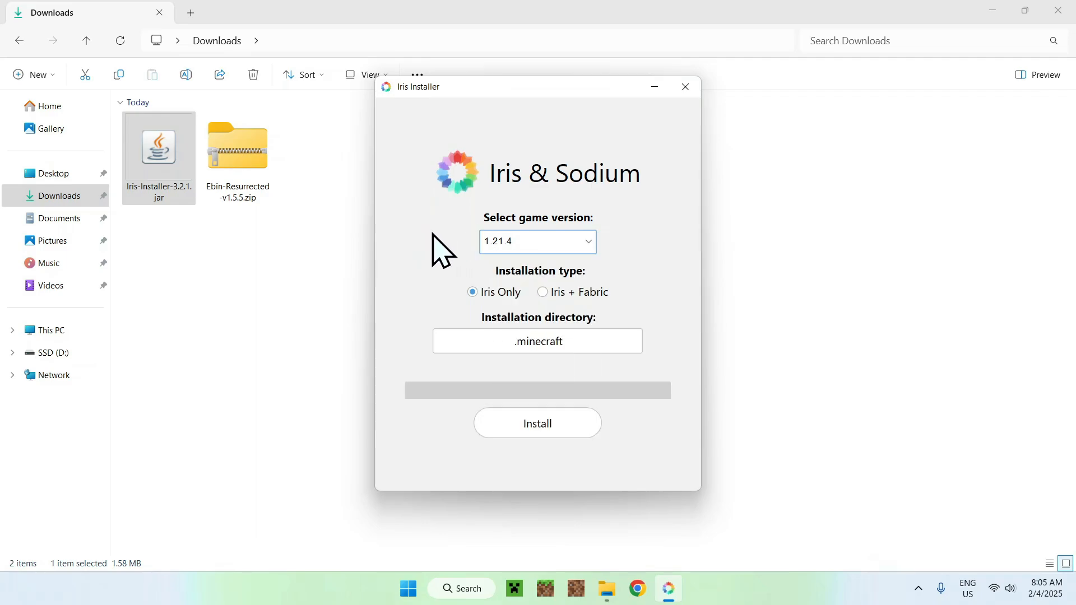
pyautogui.moveTo(627, 298)
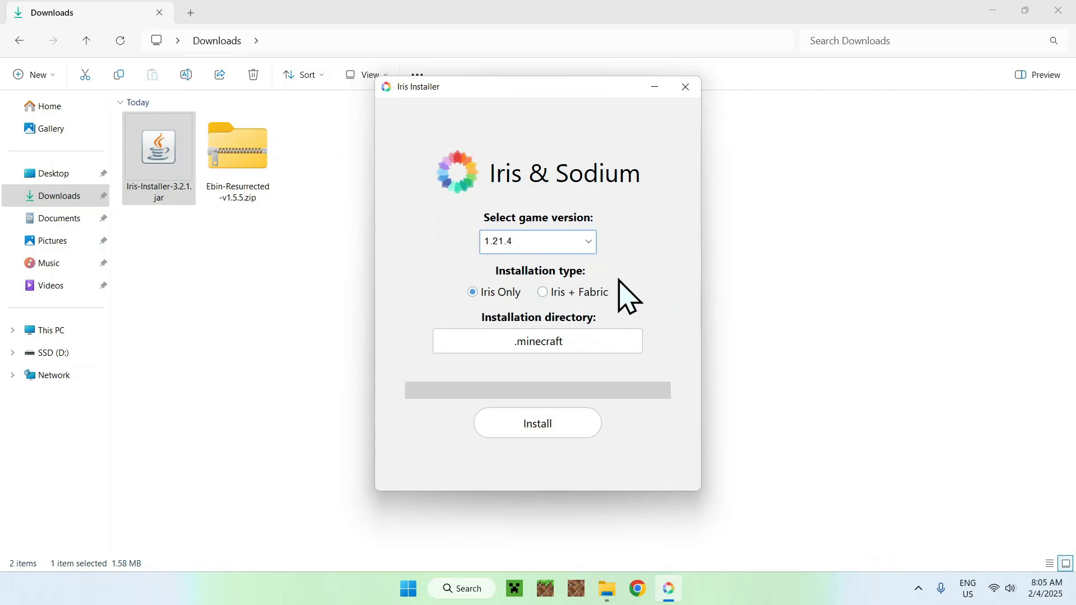
# Install Iris Only for 1.21.4 into .minecraft until Completed! appears.
pyautogui.click(536, 422)
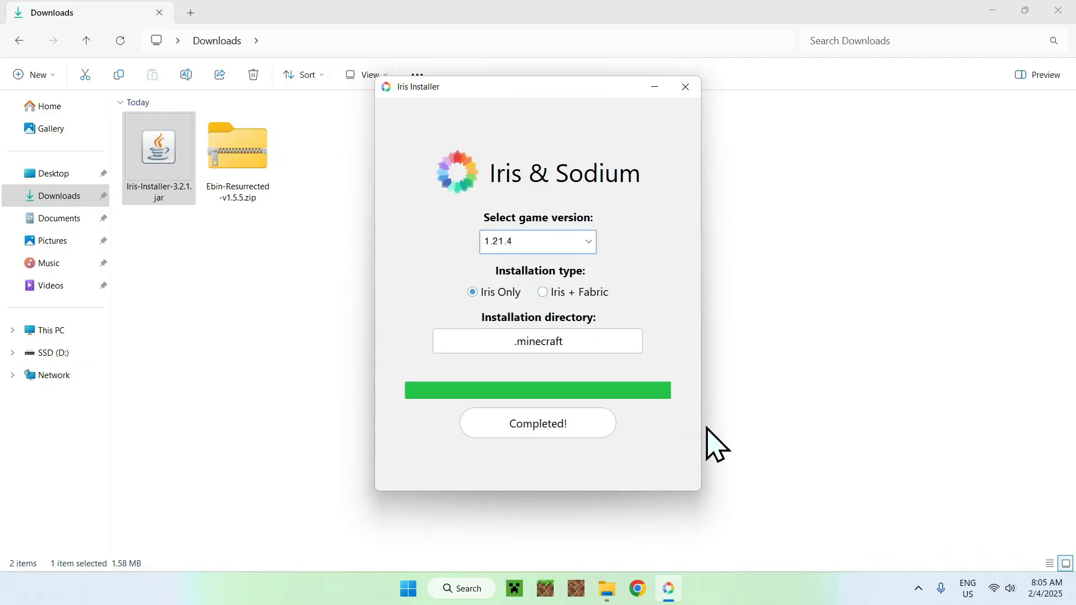
pyautogui.click(683, 86)
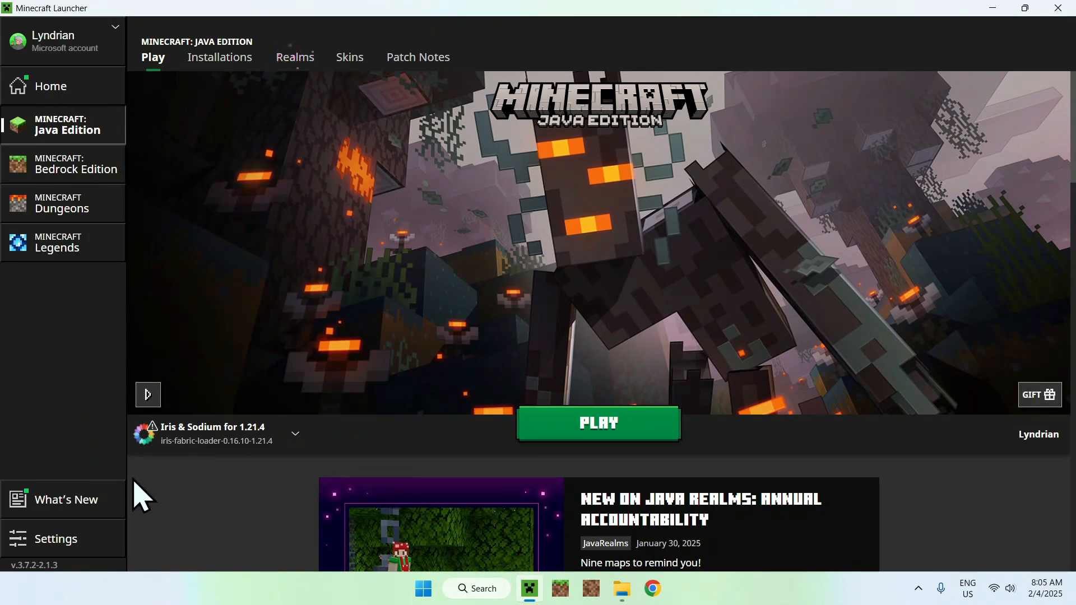
pyautogui.moveTo(305, 343)
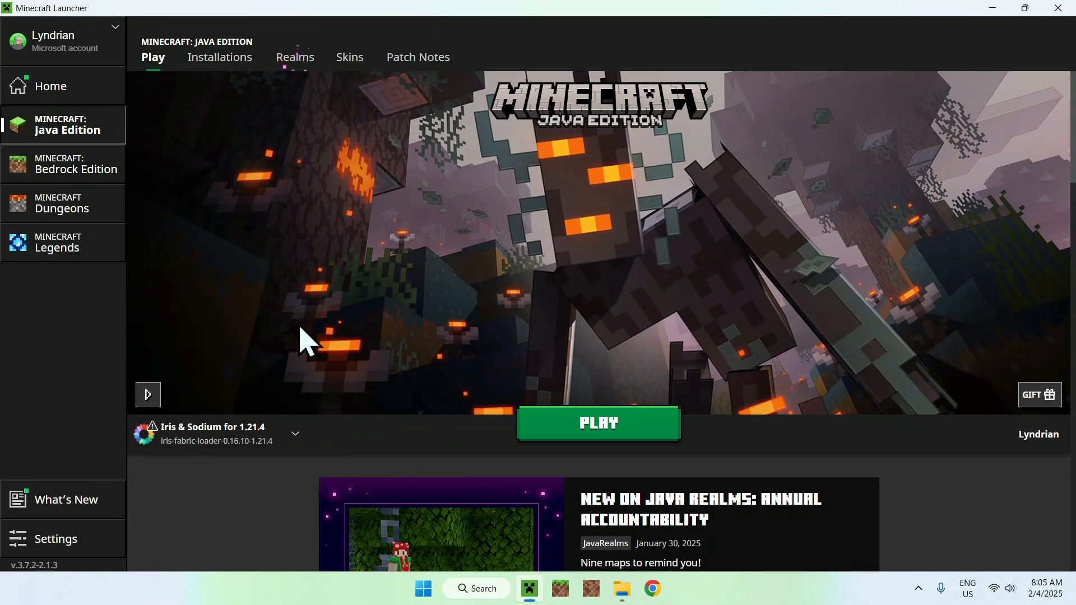
pyautogui.moveTo(220, 110)
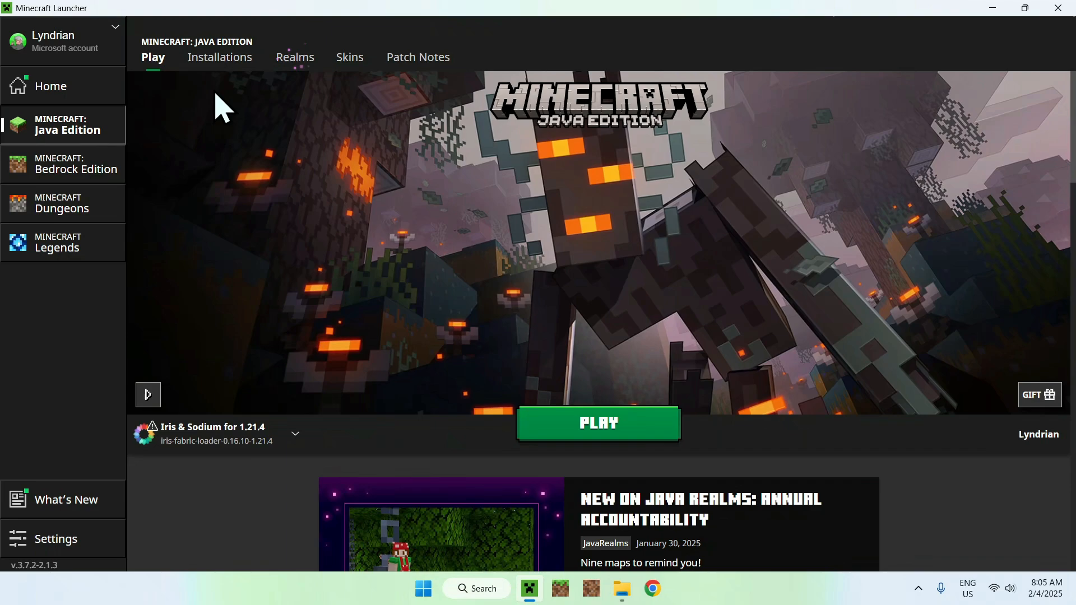
# Show the launcher's Java Edition installations, including Iris & Sodium for 1.21.4.
pyautogui.click(219, 58)
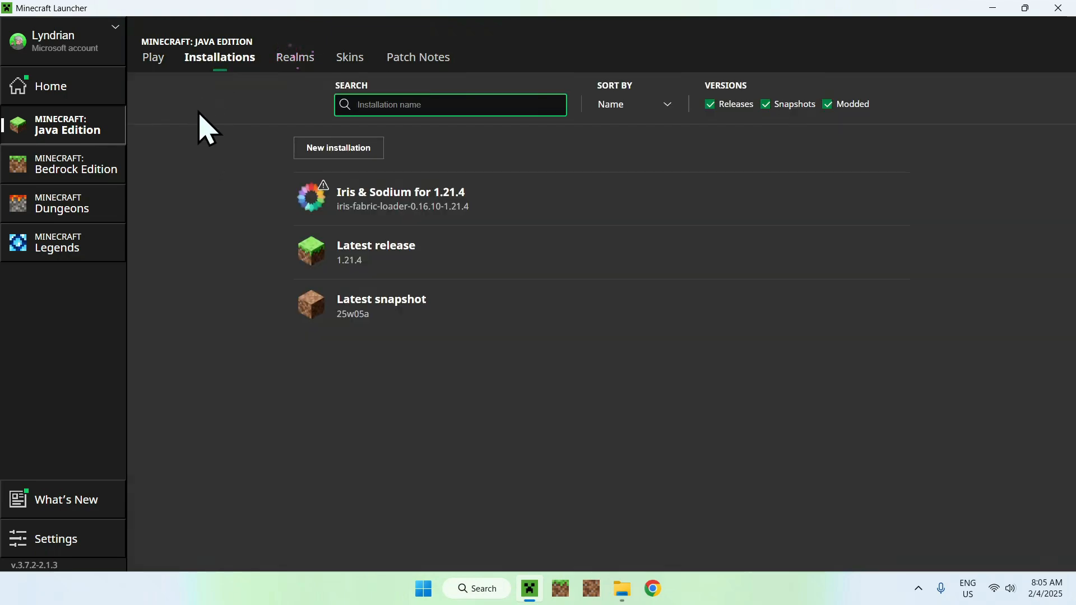
pyautogui.moveTo(494, 210)
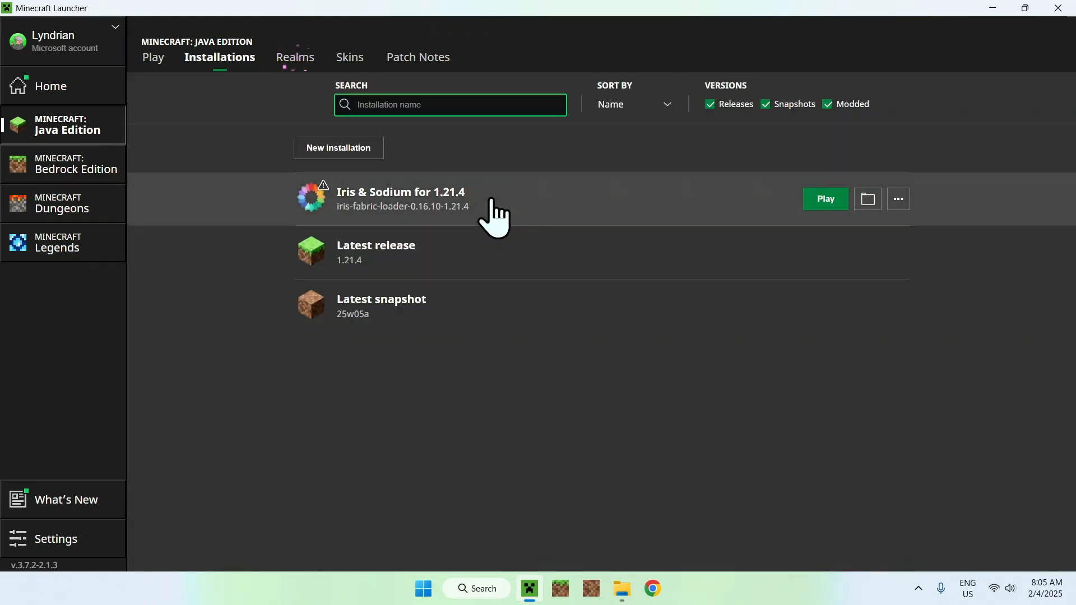
pyautogui.moveTo(867, 199)
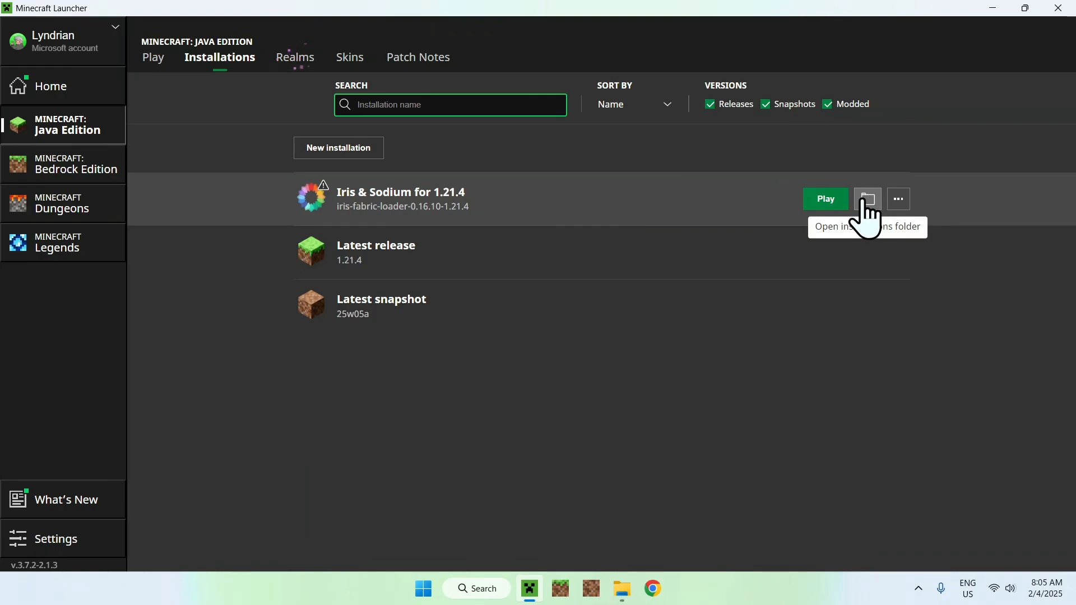
# Go into the Iris profile's .minecraft shaderpacks folder.
pyautogui.click(866, 199)
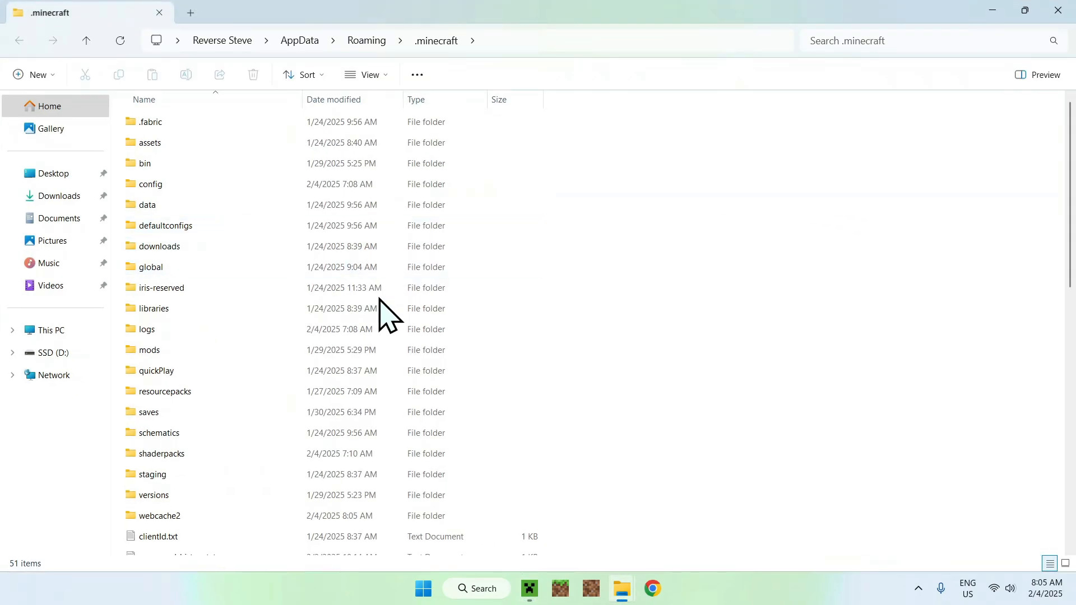
pyautogui.click(161, 452)
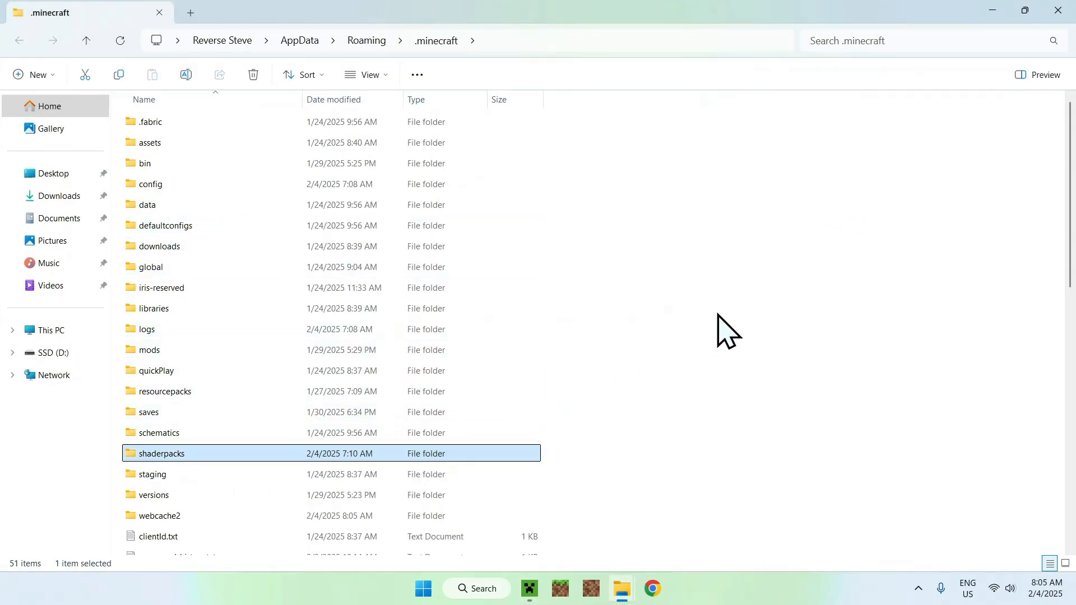
pyautogui.doubleClick(162, 453)
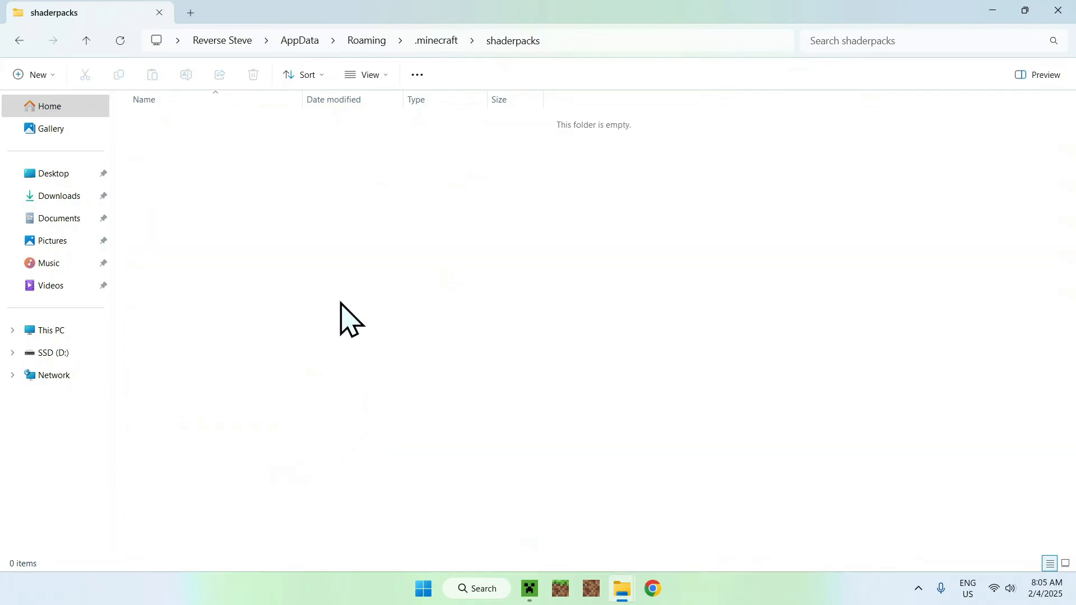
# Copy Ebin-Resurrected-v1.5.5.zip from Downloads into shaderpacks.
pyautogui.click(60, 195)
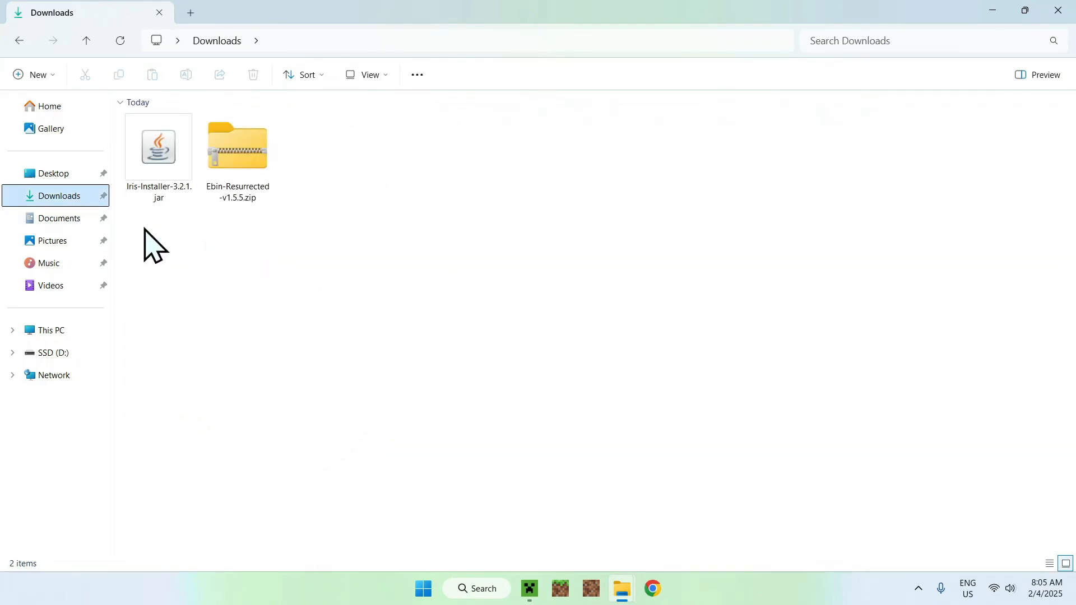
pyautogui.click(238, 146)
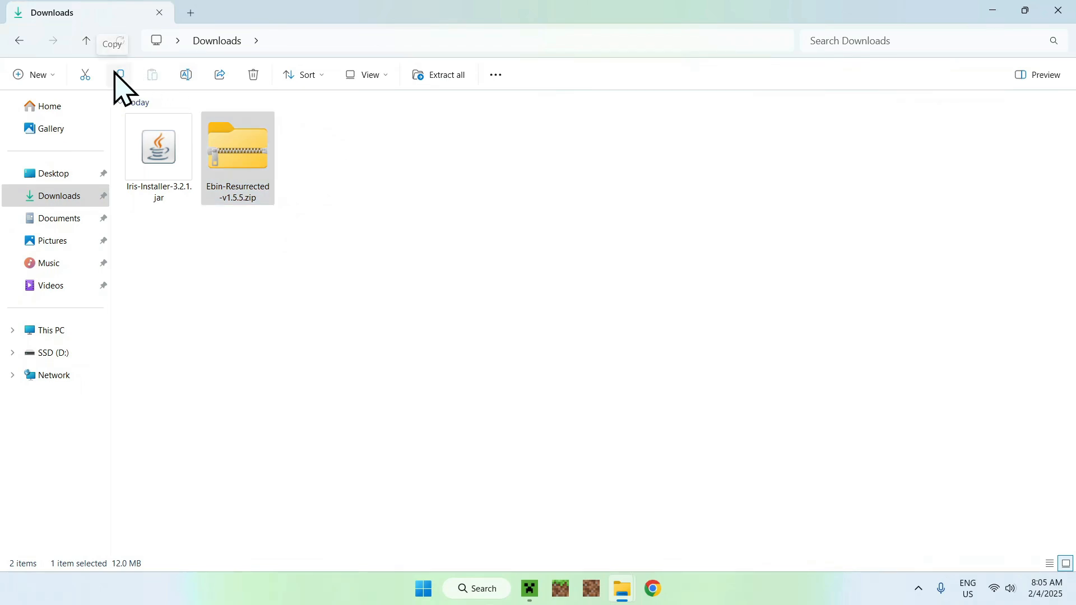
pyautogui.moveTo(38, 55)
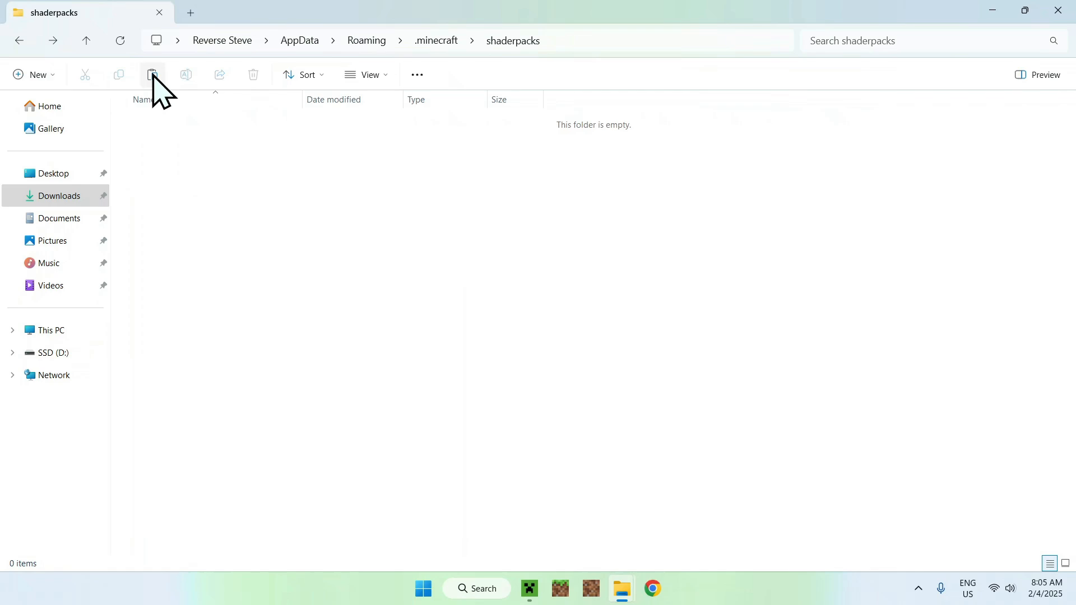
pyautogui.click(151, 74)
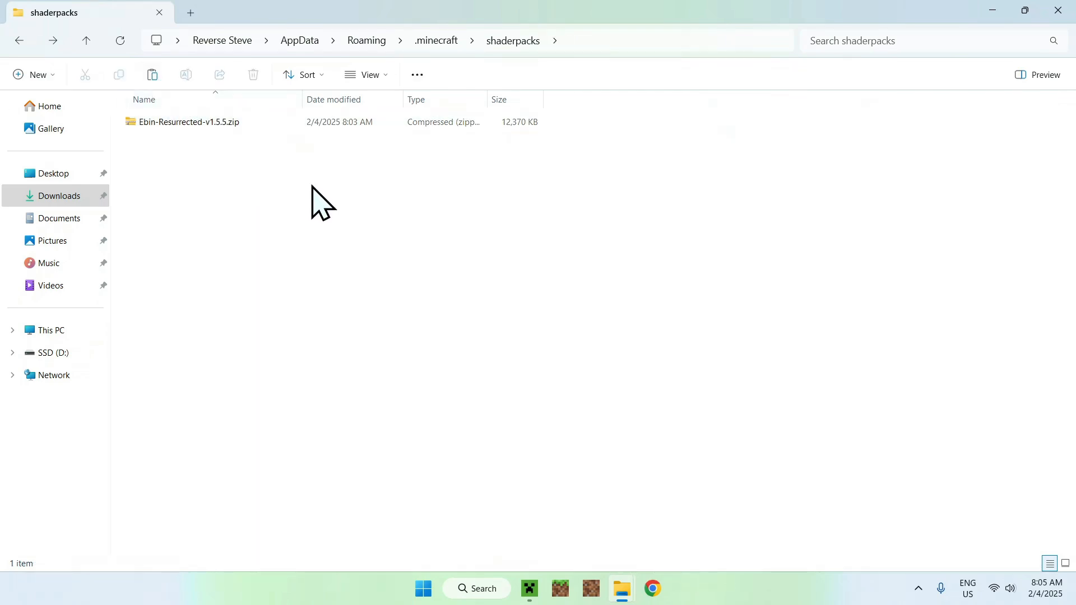
pyautogui.moveTo(219, 168)
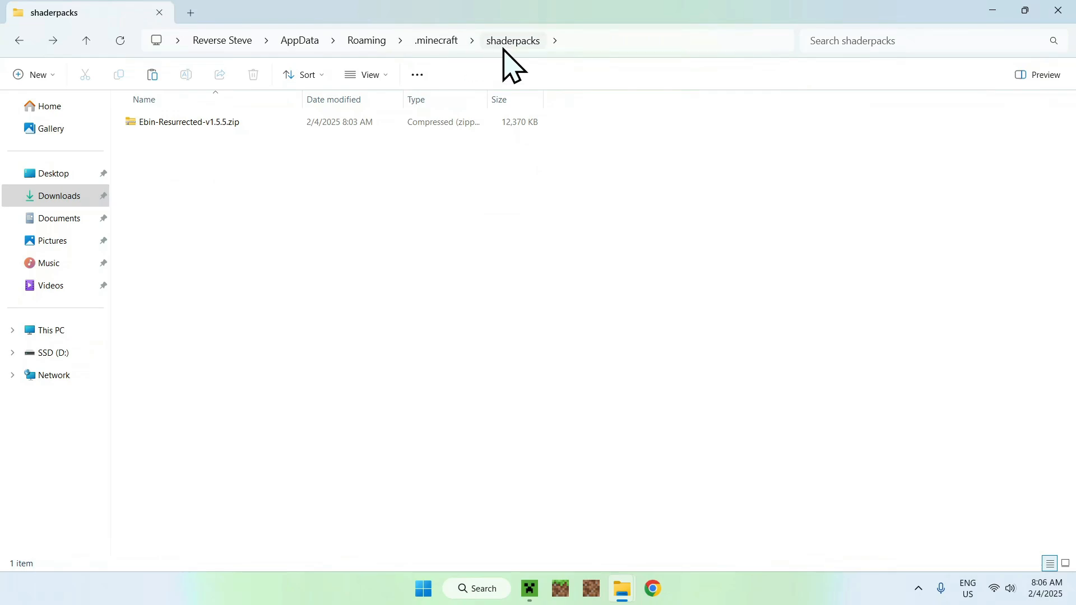
pyautogui.moveTo(695, 252)
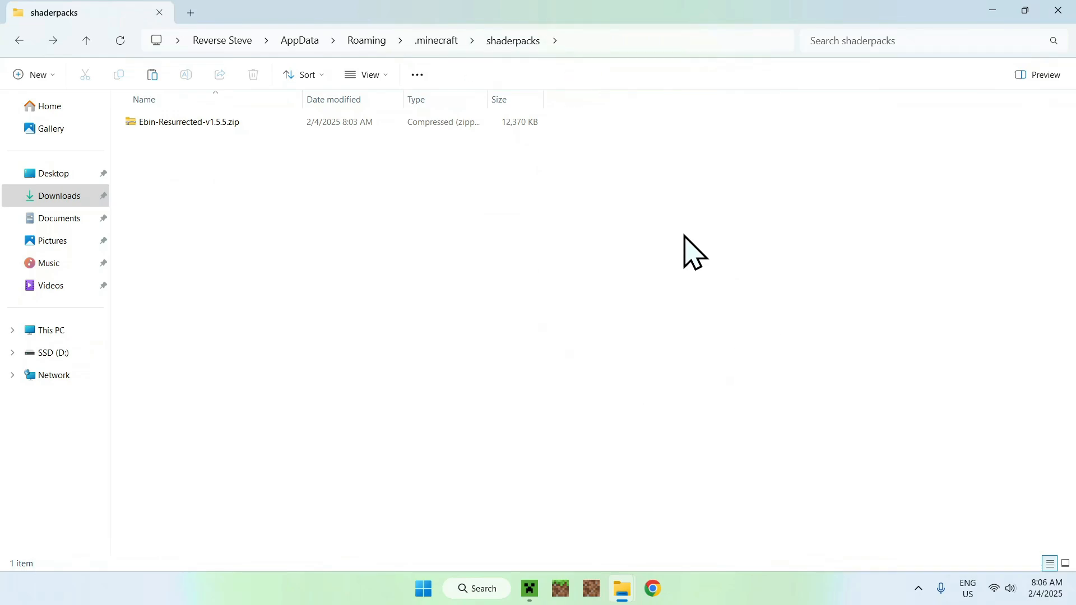
# Launch the Iris & Sodium 1.21.4 profile from the Minecraft Launcher's Play page.
pyautogui.click(528, 588)
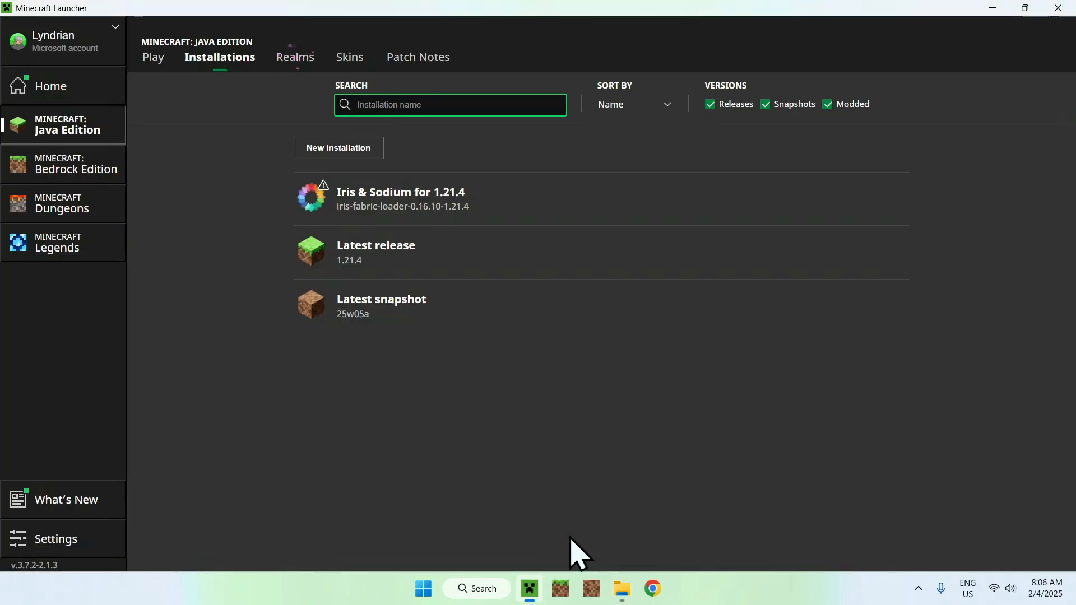
pyautogui.click(153, 57)
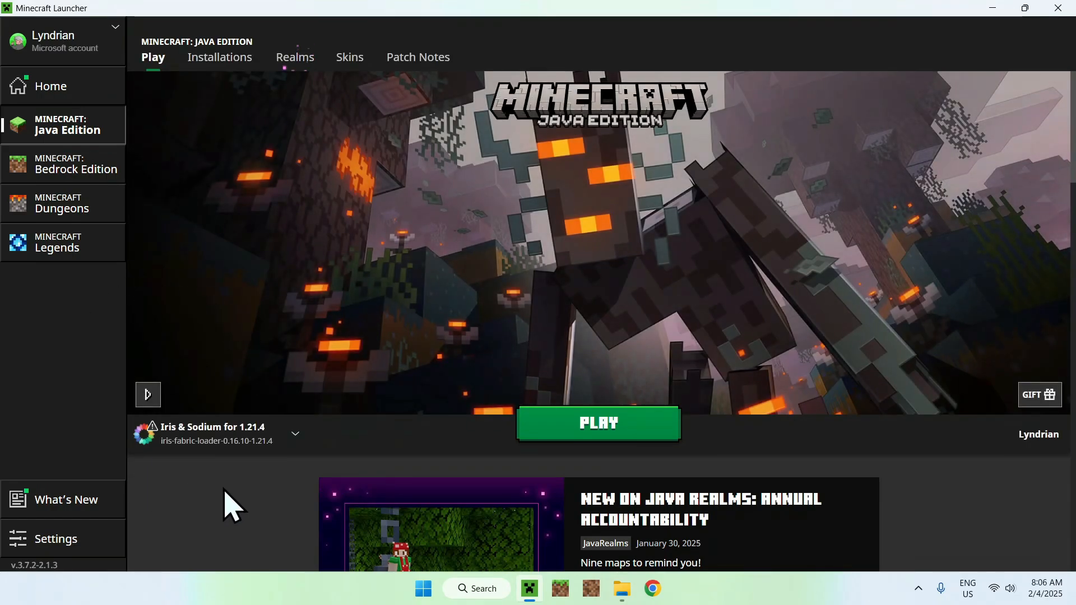
pyautogui.click(597, 423)
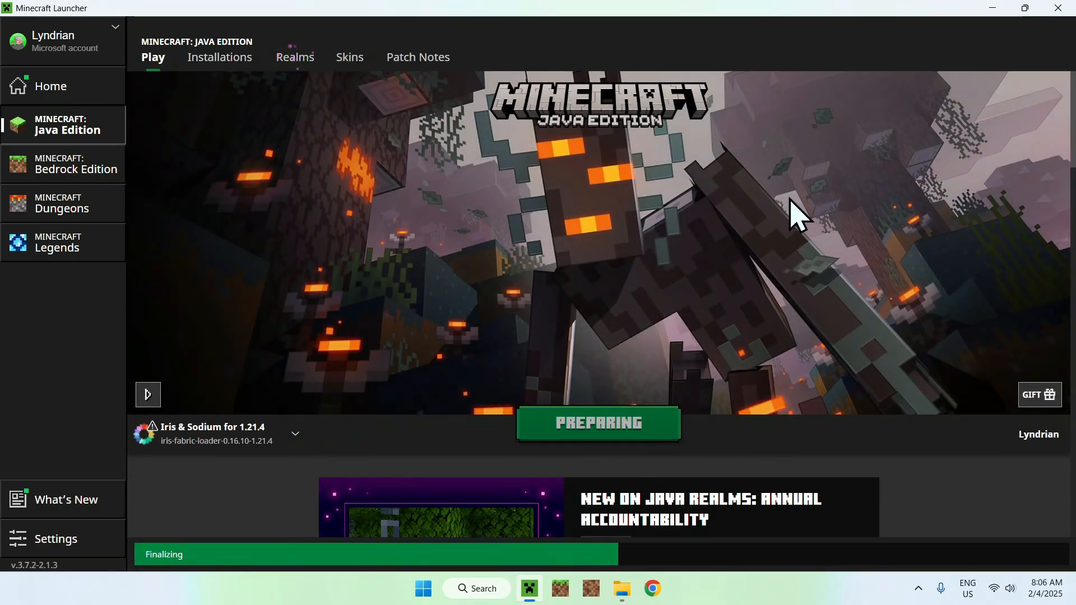
pyautogui.click(619, 588)
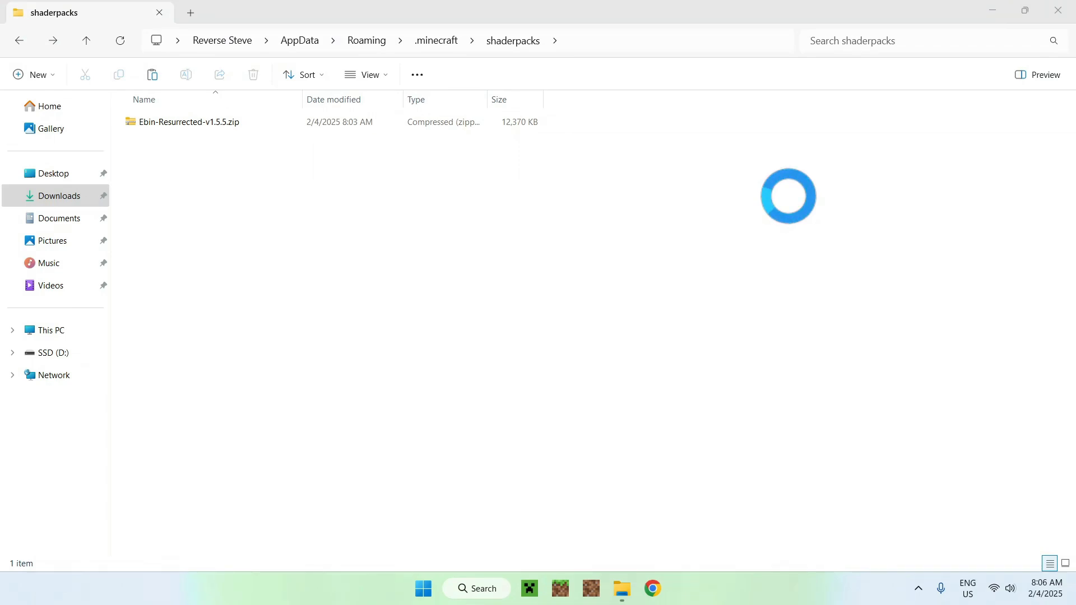
pyautogui.moveTo(798, 212)
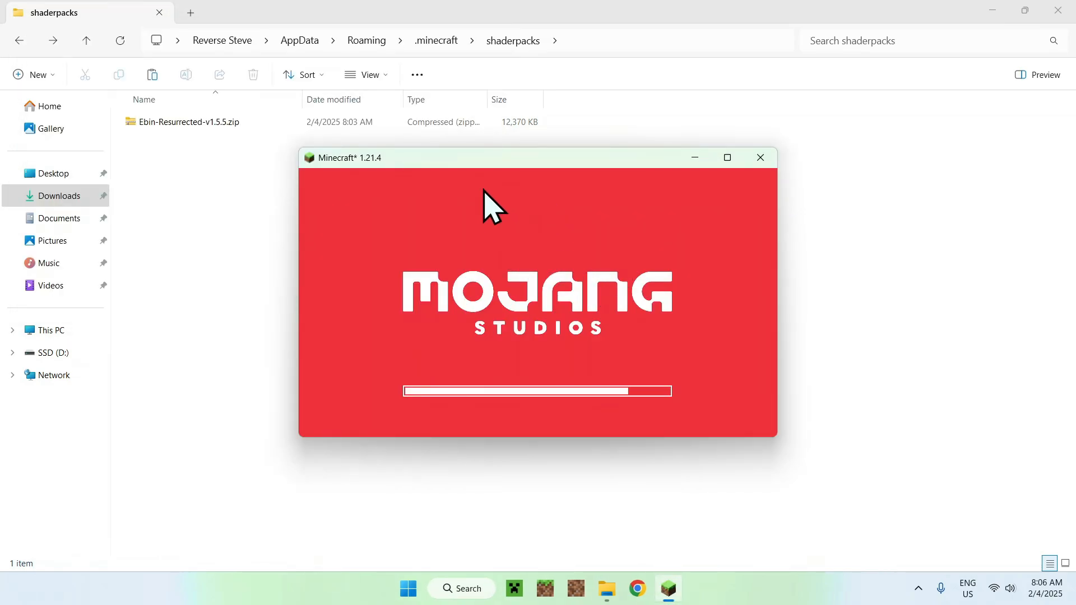
# Enter a singleplayer world from the Minecraft title screen.
pyautogui.click(726, 156)
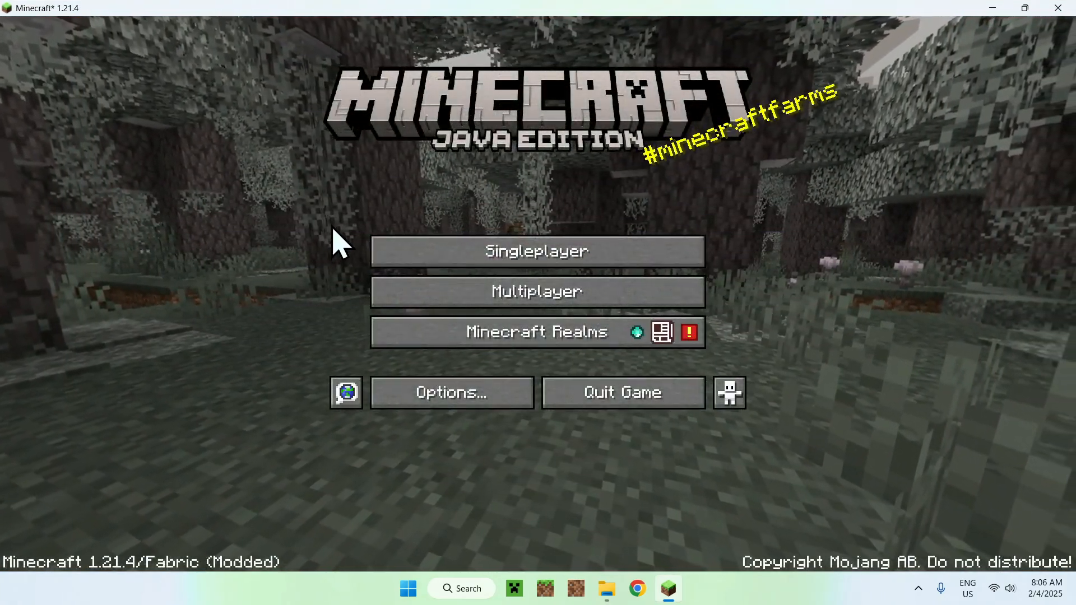
pyautogui.click(537, 251)
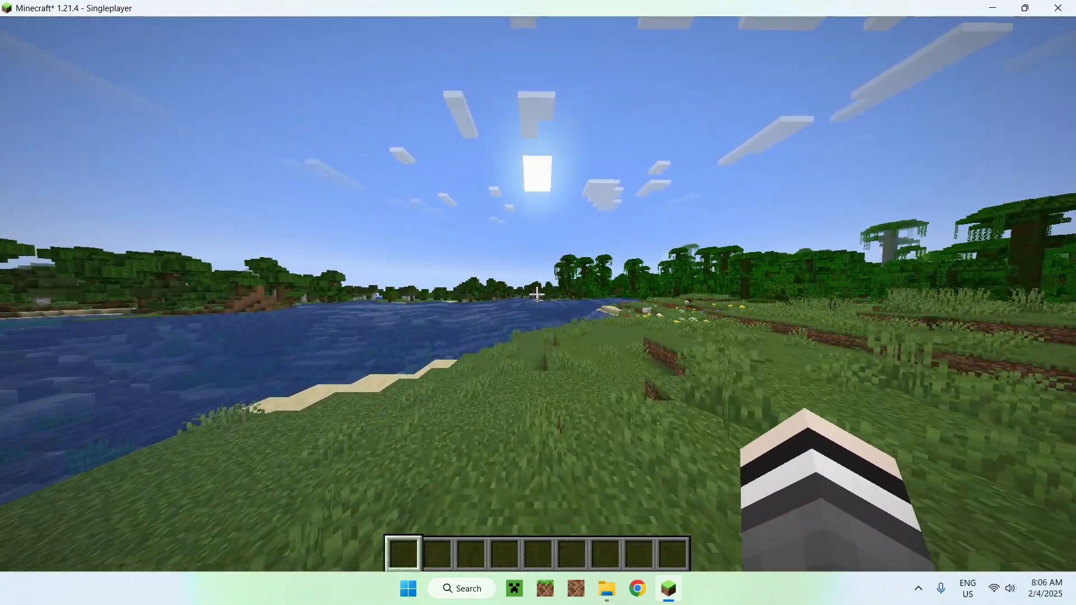
pyautogui.moveTo(538, 302)
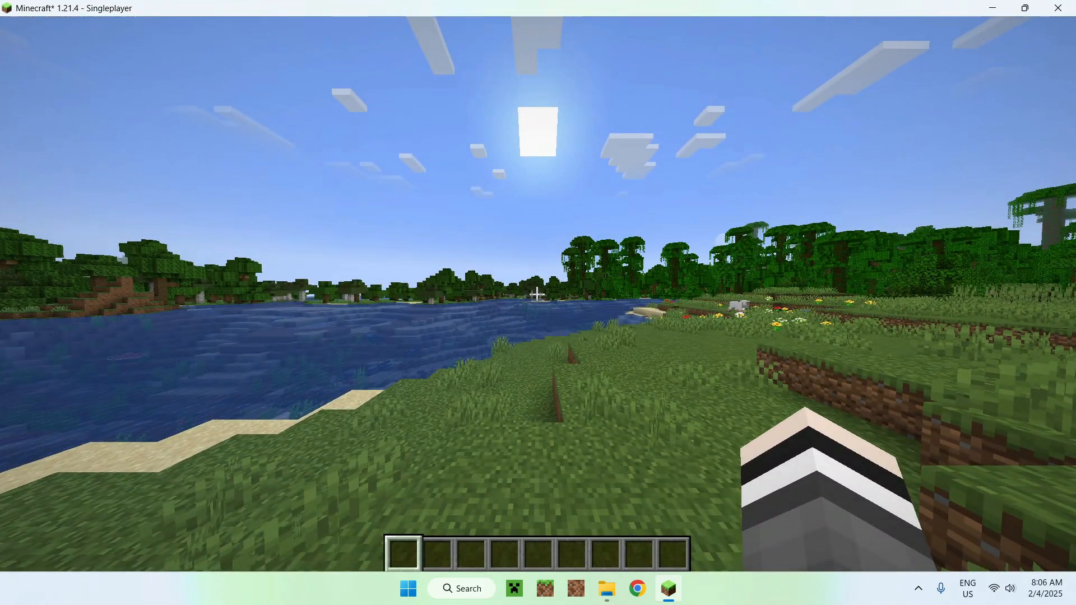
# Reach the Shader Packs list through the pause menu's Options and Video Settings.
pyautogui.press('Escape')
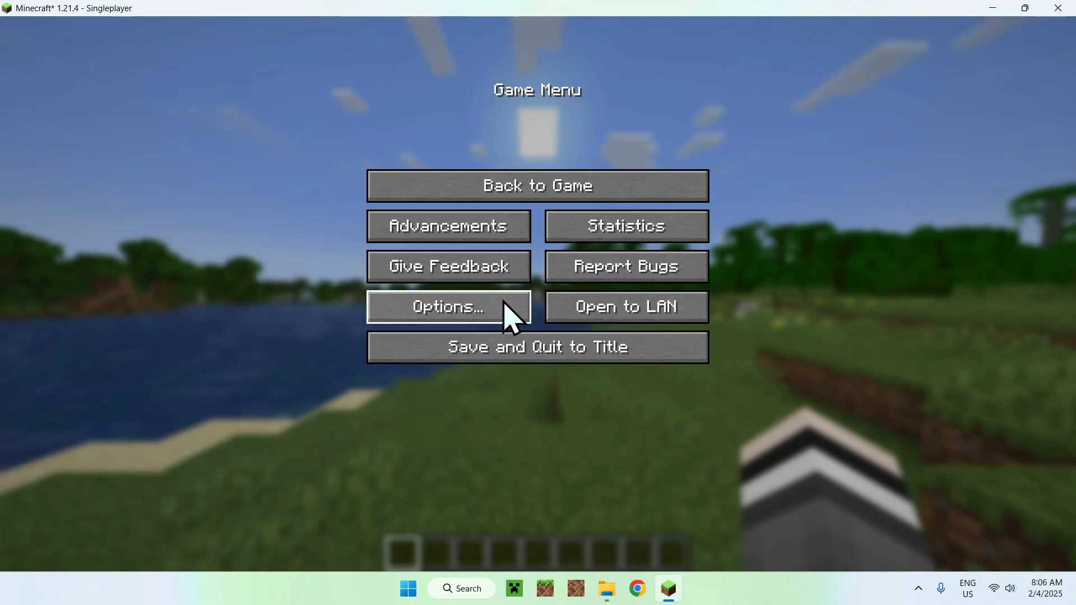
pyautogui.click(447, 306)
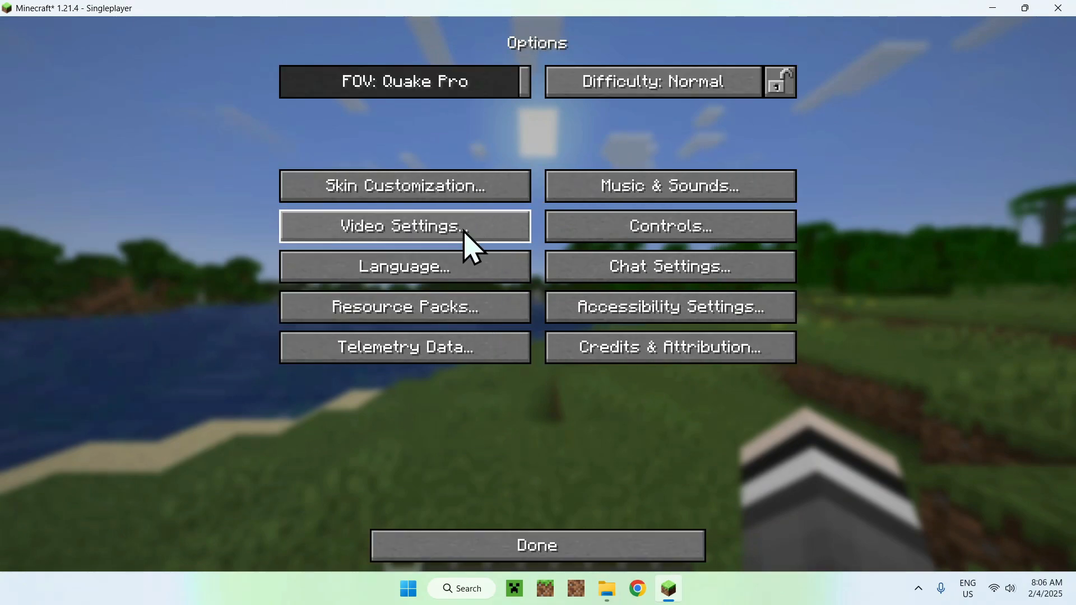
pyautogui.click(404, 226)
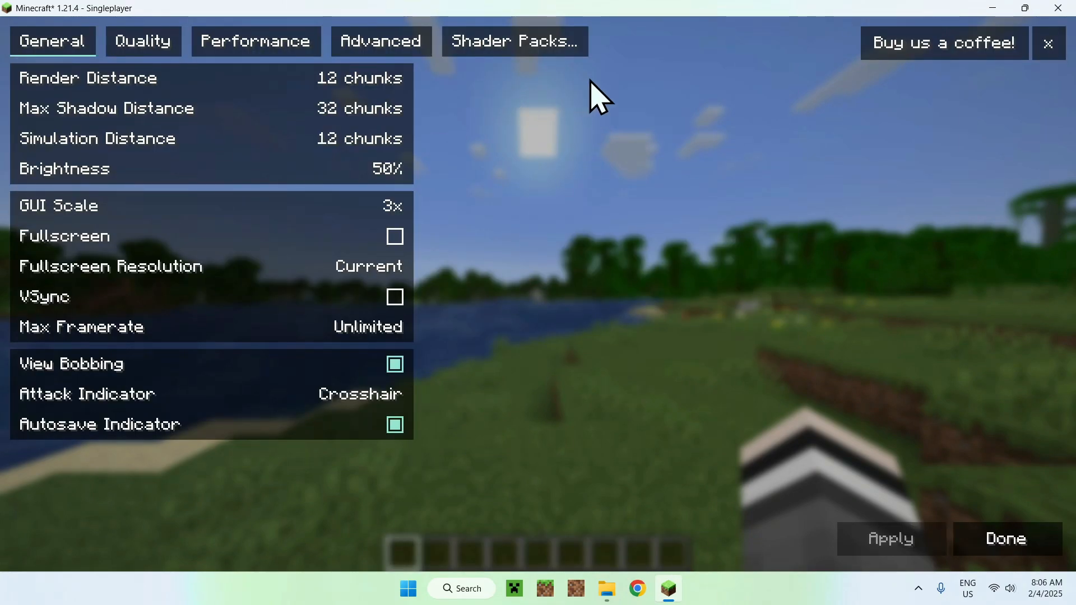
pyautogui.moveTo(527, 68)
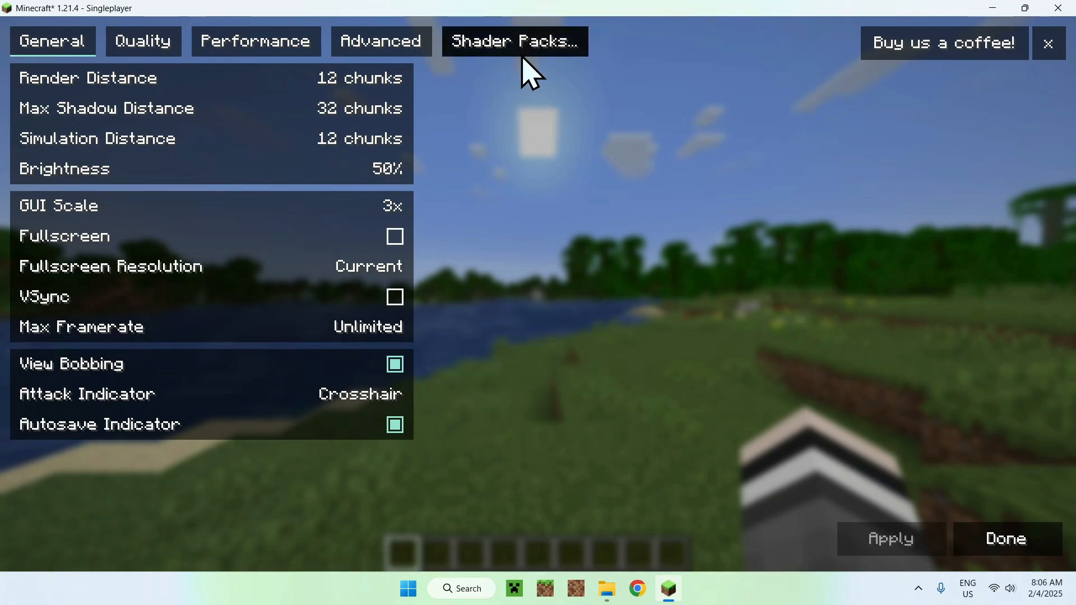
pyautogui.click(513, 41)
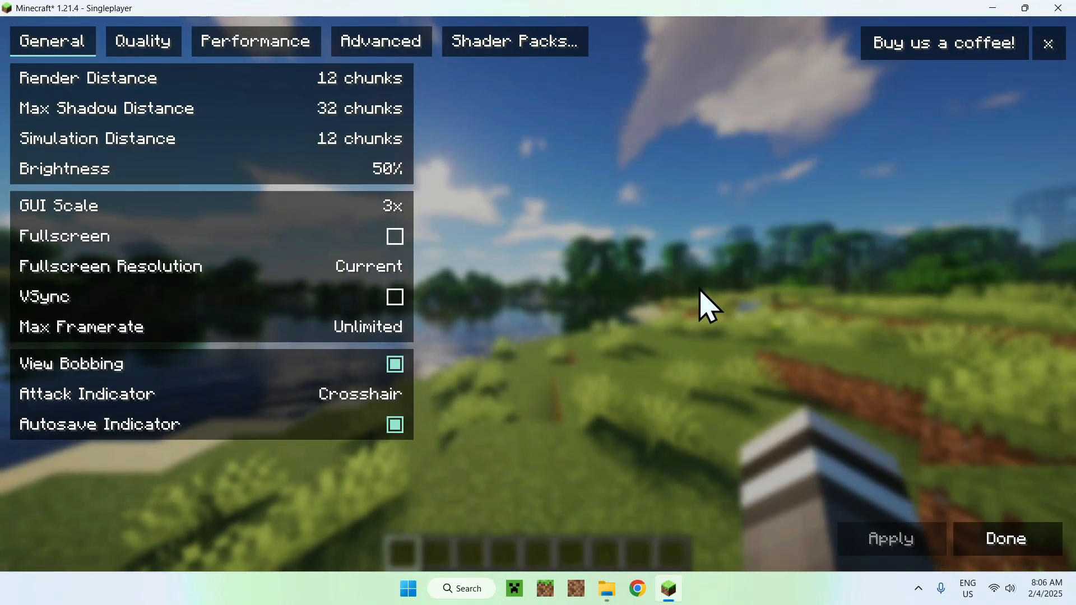
# Close Video Settings and resume gameplay with the shader pack active.
pyautogui.click(1004, 538)
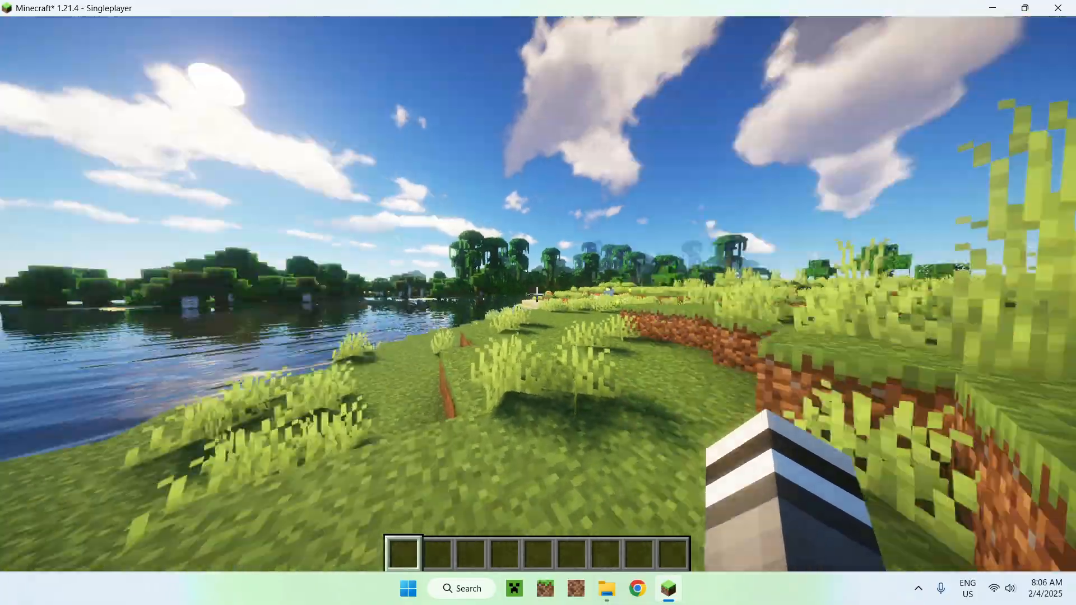
pyautogui.moveTo(538, 295)
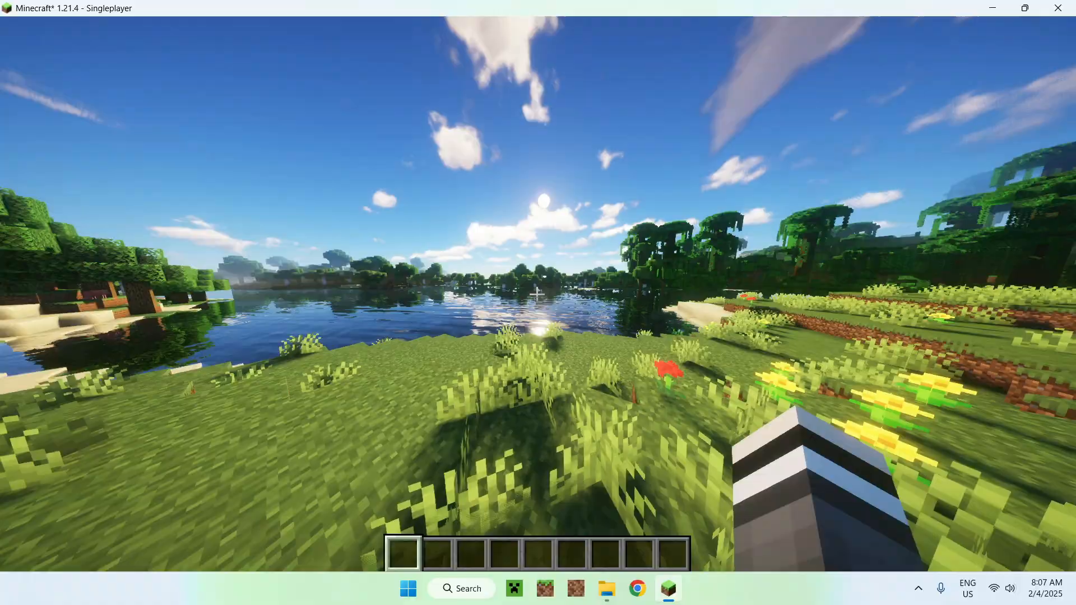
pyautogui.moveTo(537, 291)
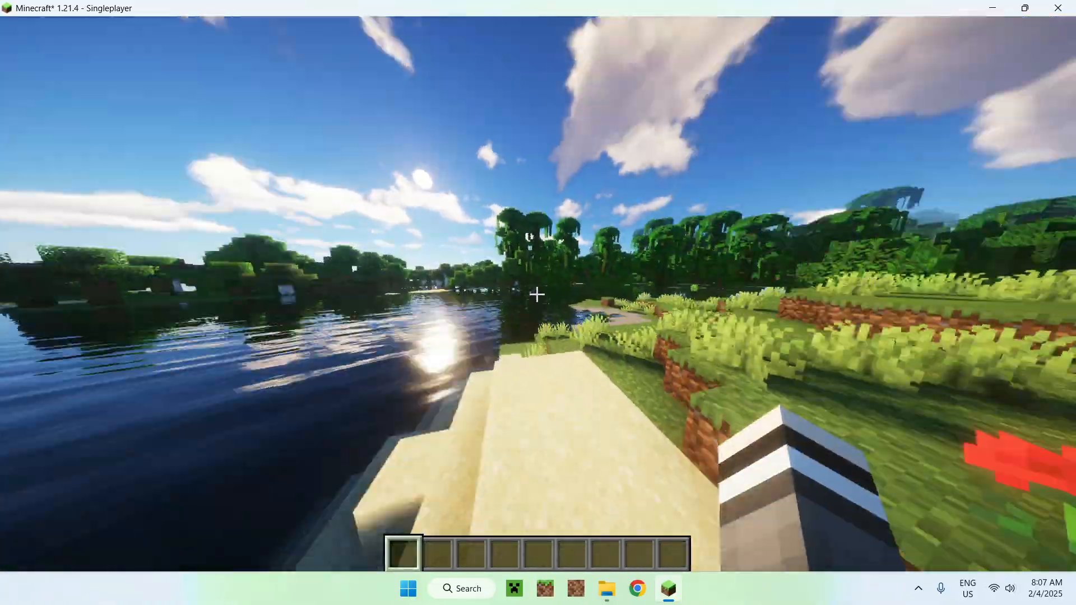
pyautogui.moveTo(538, 296)
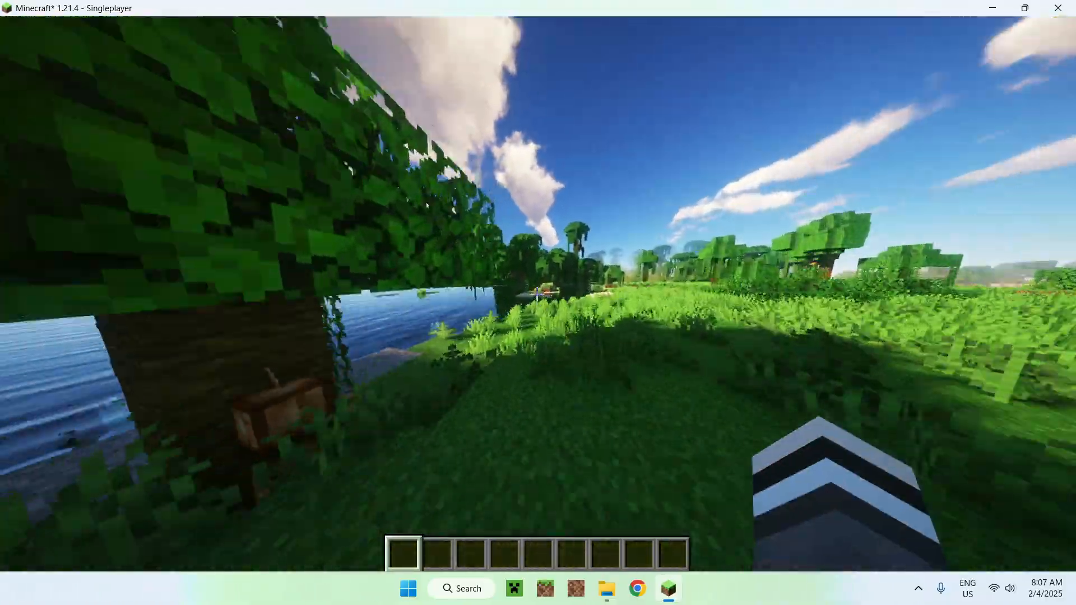
# Switch the Ebin Resurrected shader profile from High through Medium to Ultra.
pyautogui.press('Escape')
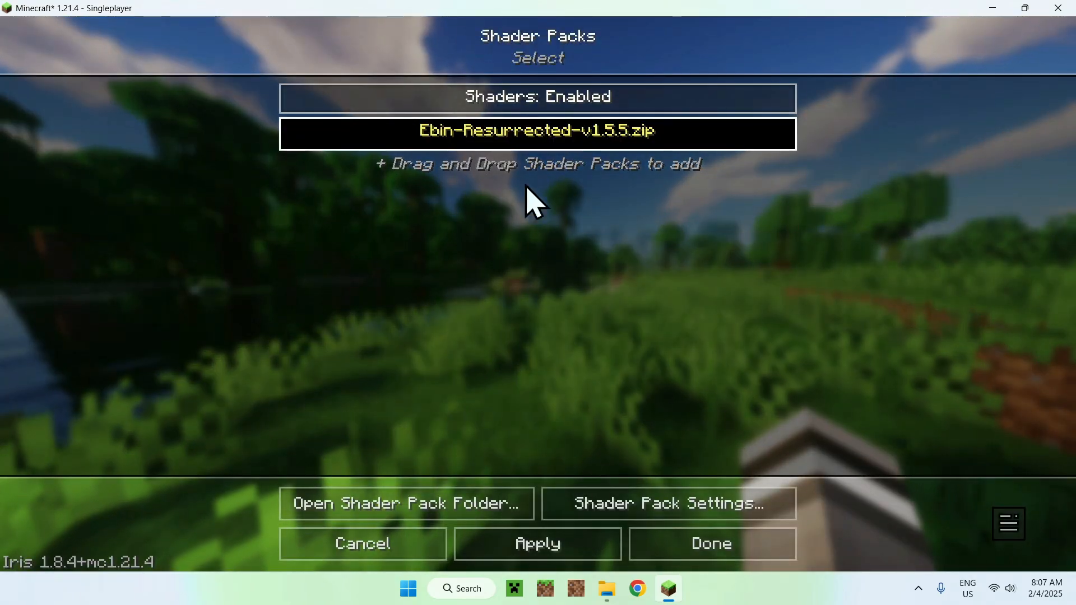
pyautogui.moveTo(667, 503)
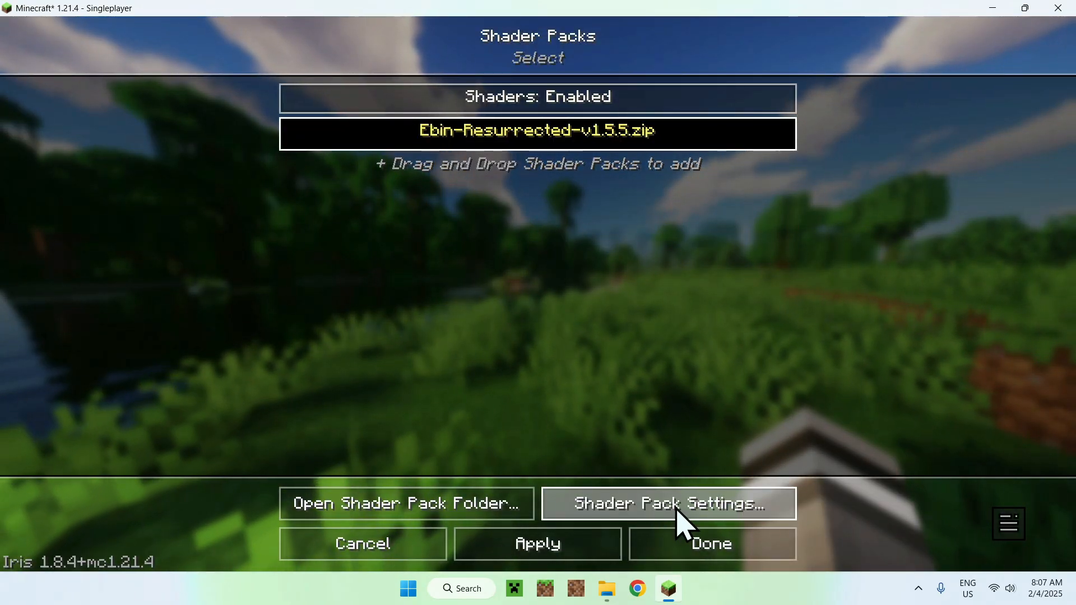
pyautogui.click(667, 503)
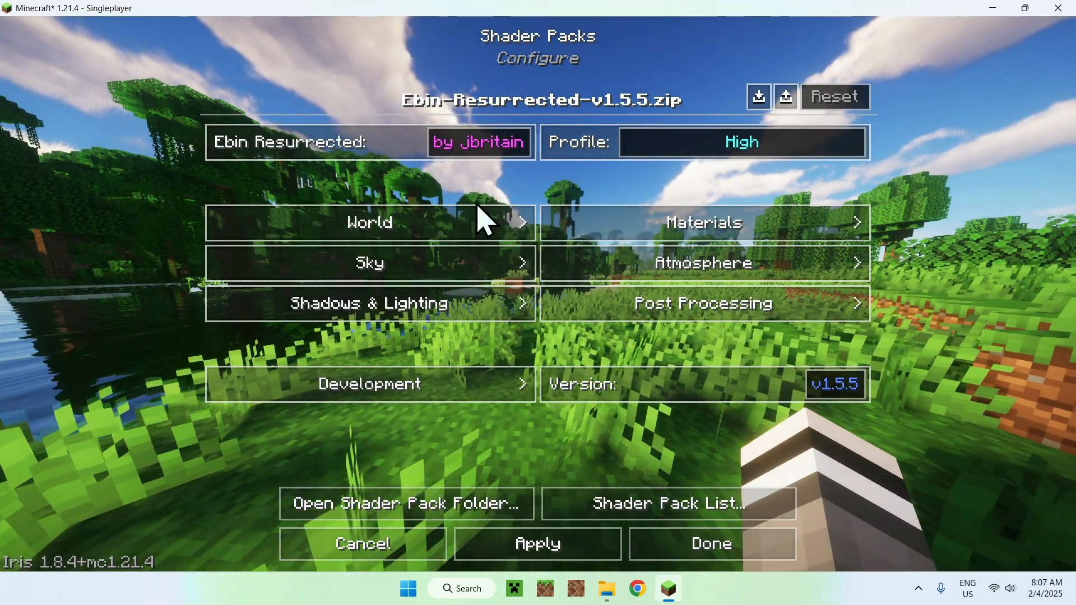
pyautogui.click(741, 142)
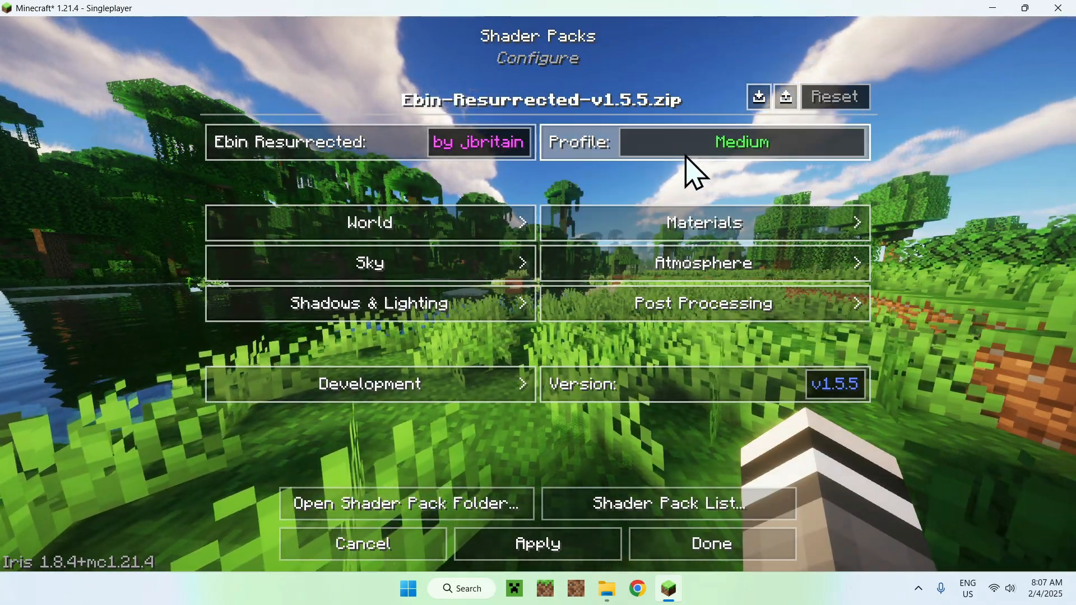
pyautogui.click(741, 143)
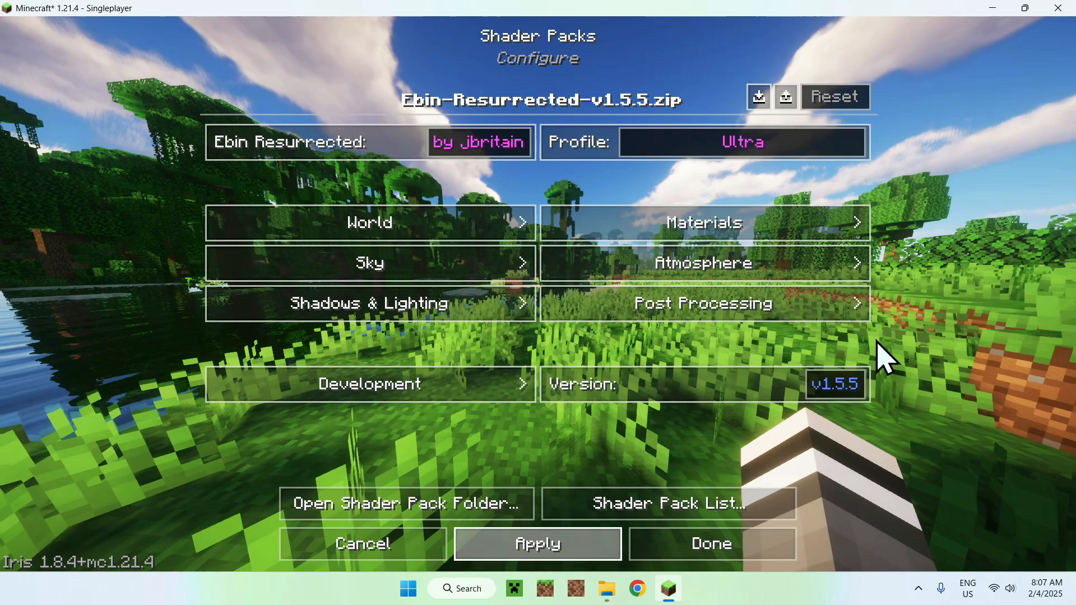
pyautogui.moveTo(919, 309)
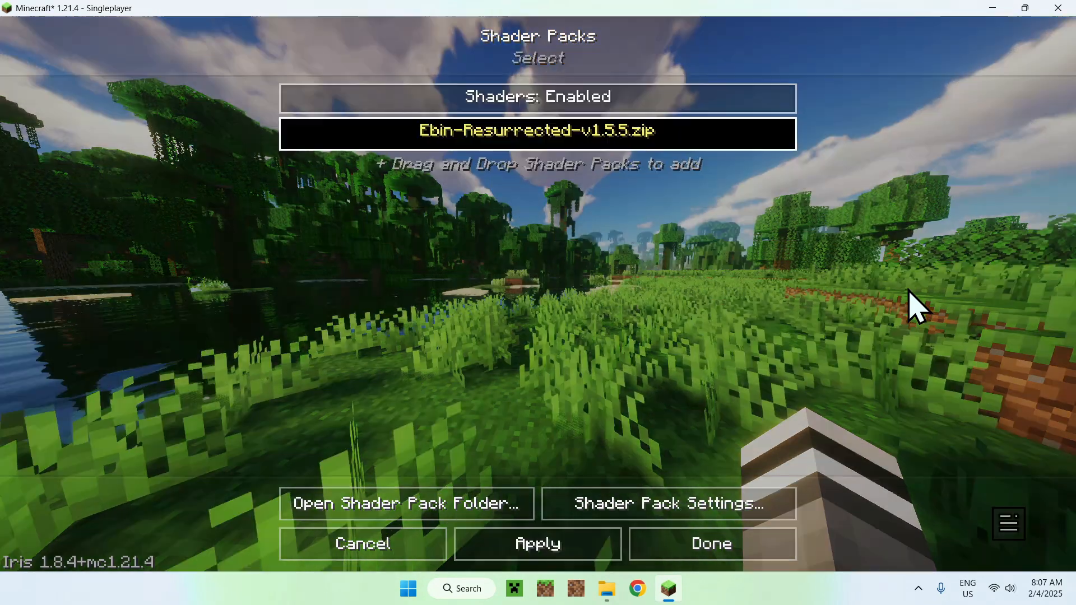
# Close the Shader Packs screen and resume playing with the Ultra profile.
pyautogui.click(710, 544)
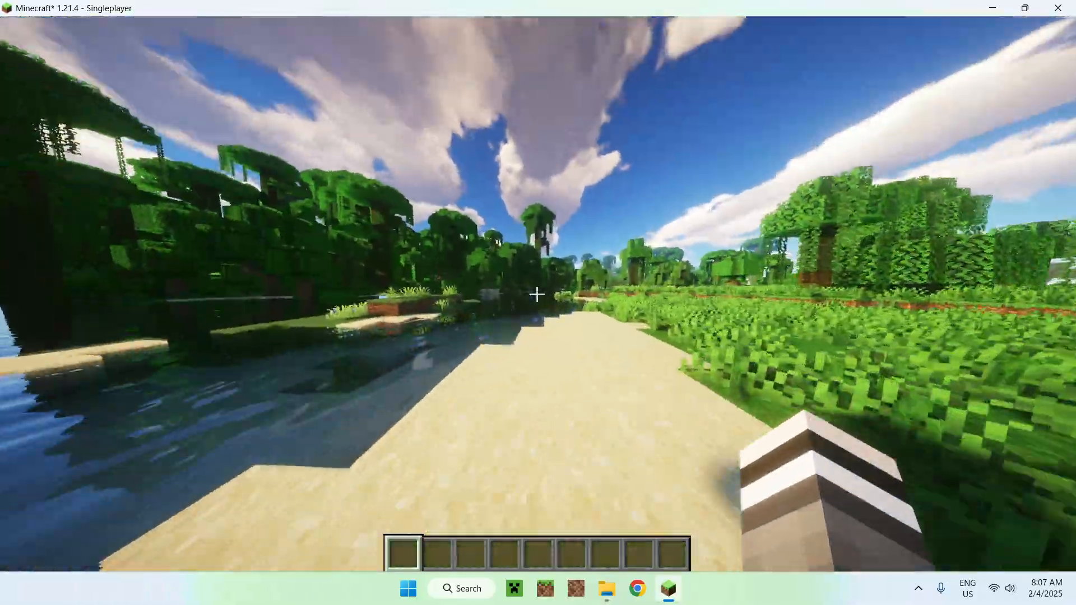
pyautogui.moveTo(538, 295)
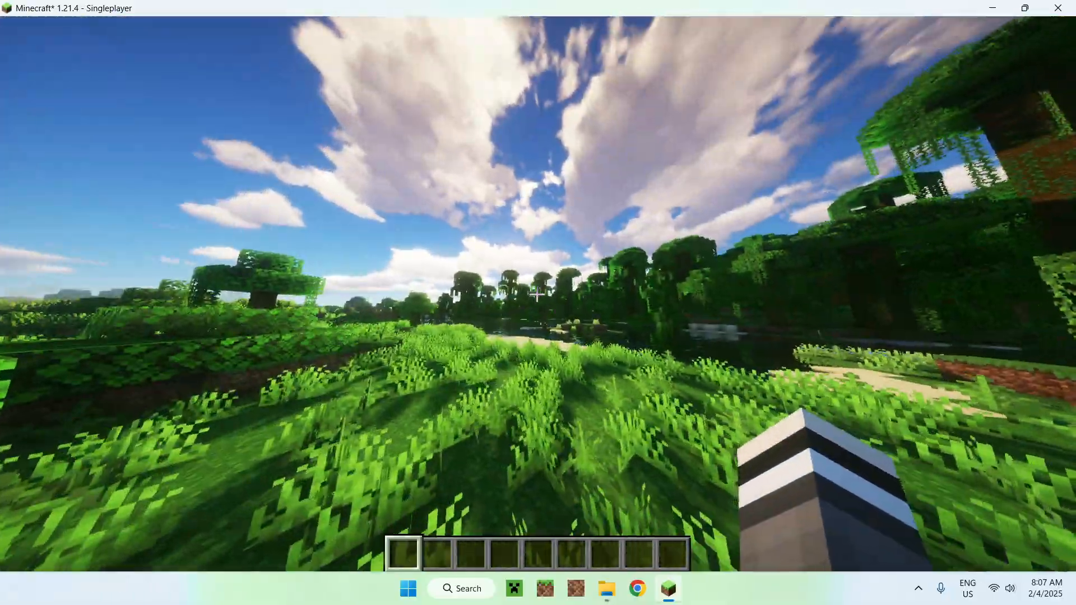
pyautogui.moveTo(538, 295)
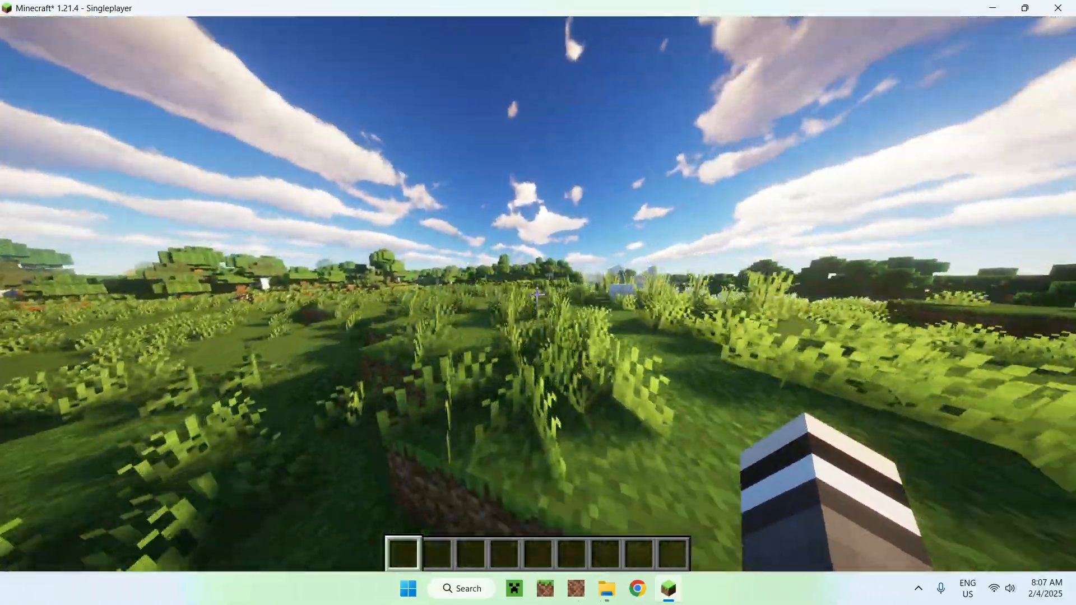
pyautogui.moveTo(538, 295)
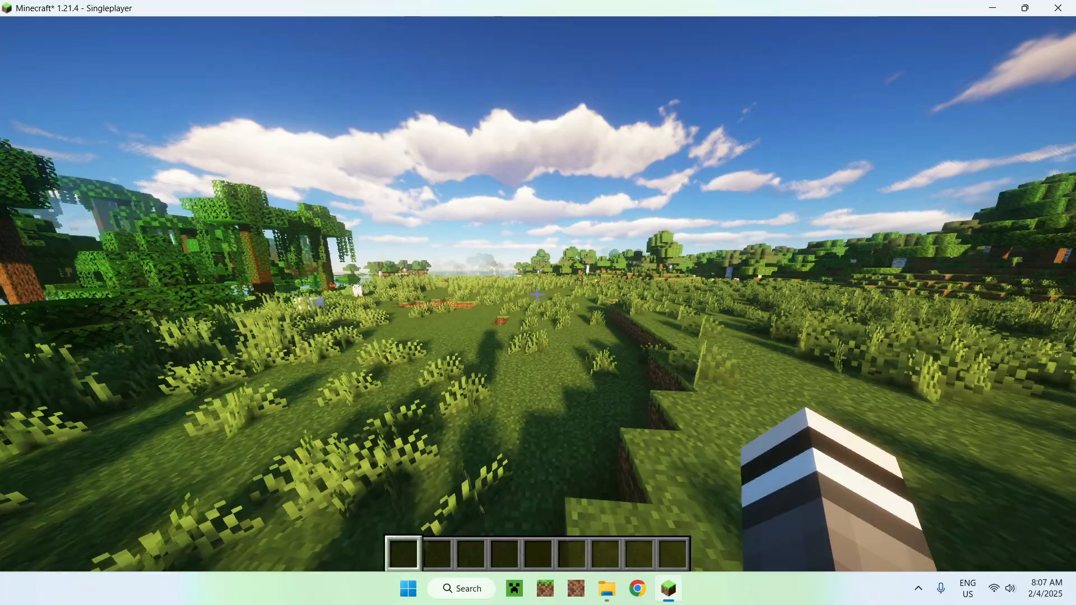